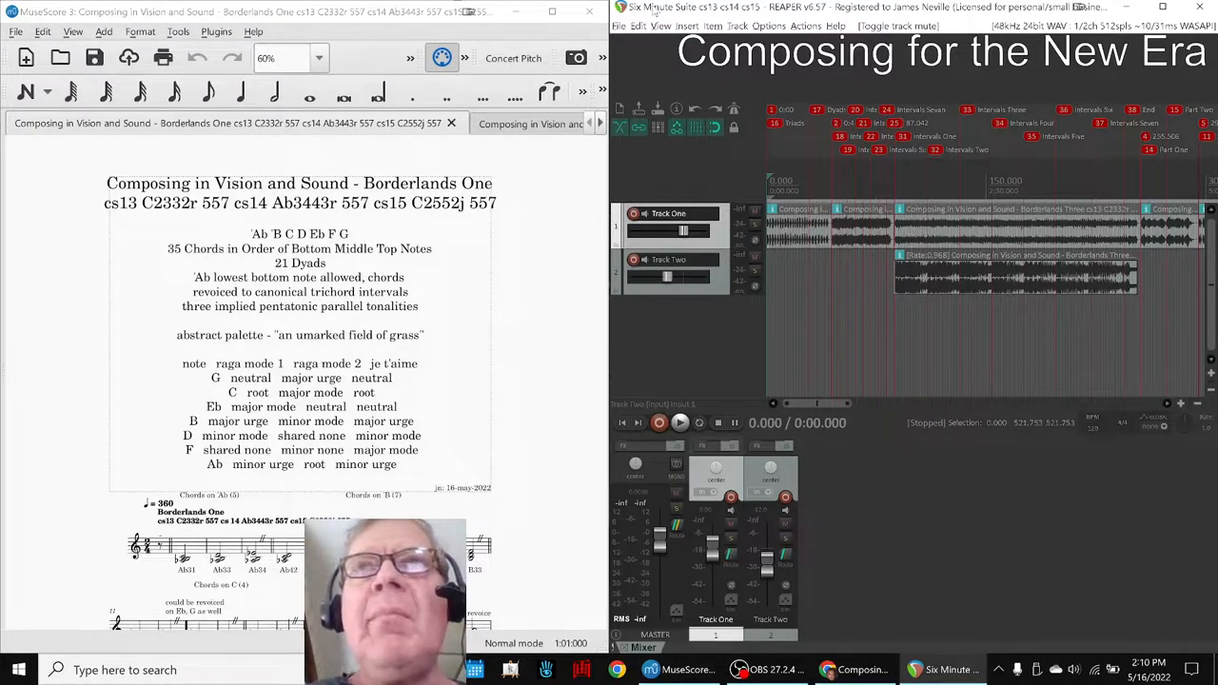
Play and stop the suite in REAPER, check the OBS stream info, then show the Google Sheets notes
left_click(680, 422)
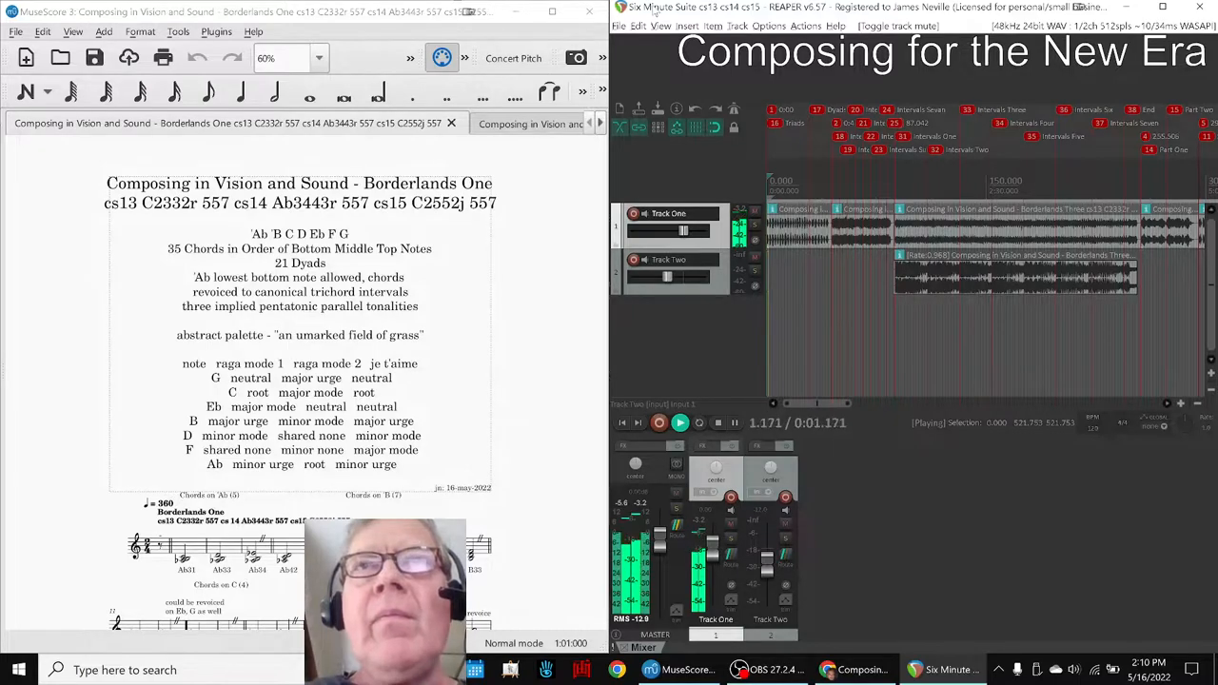
left_click(659, 422)
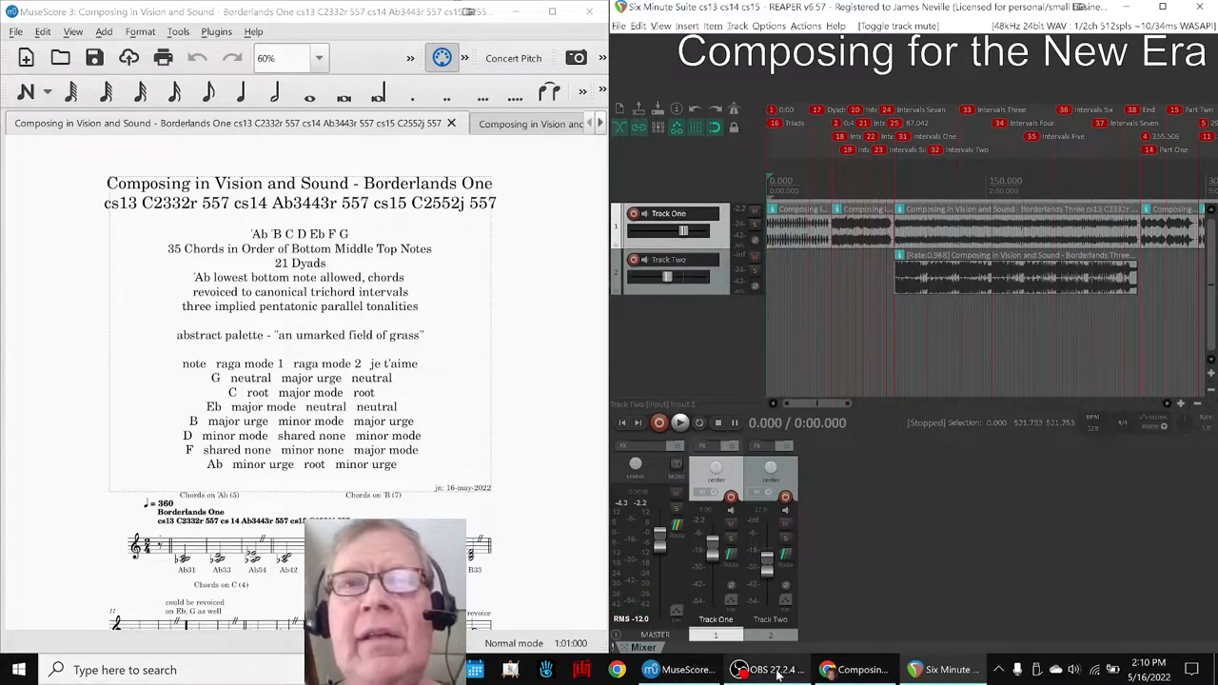
left_click(761, 670)
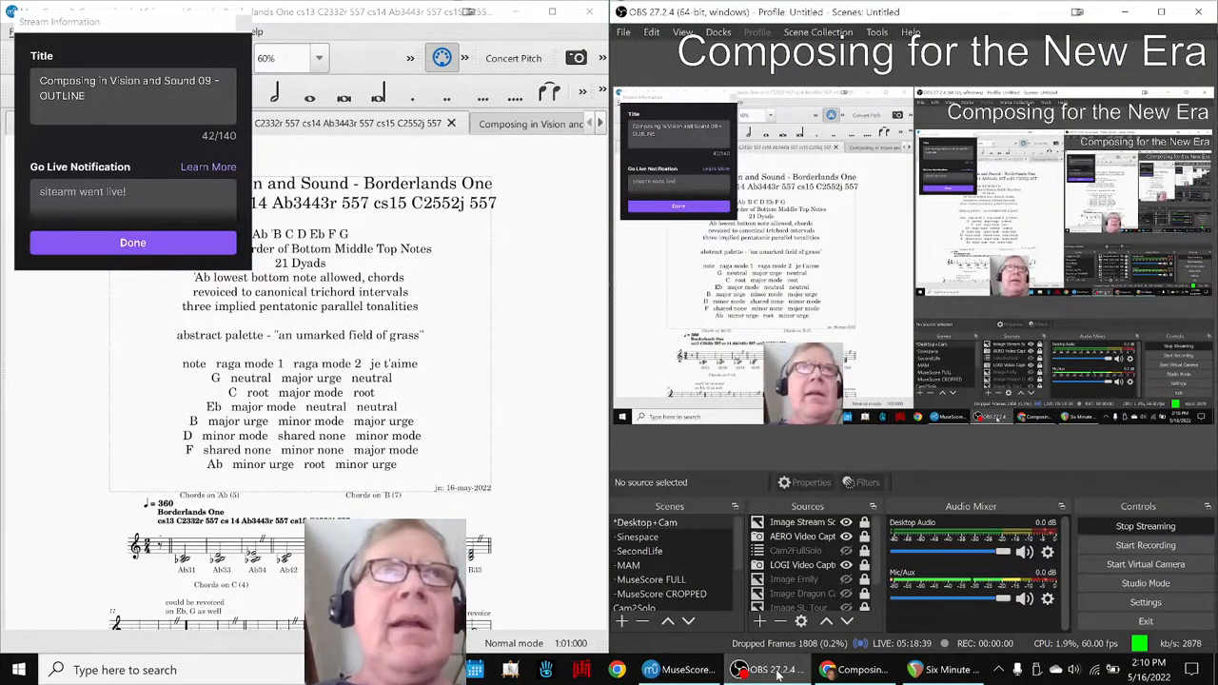
left_click(133, 243)
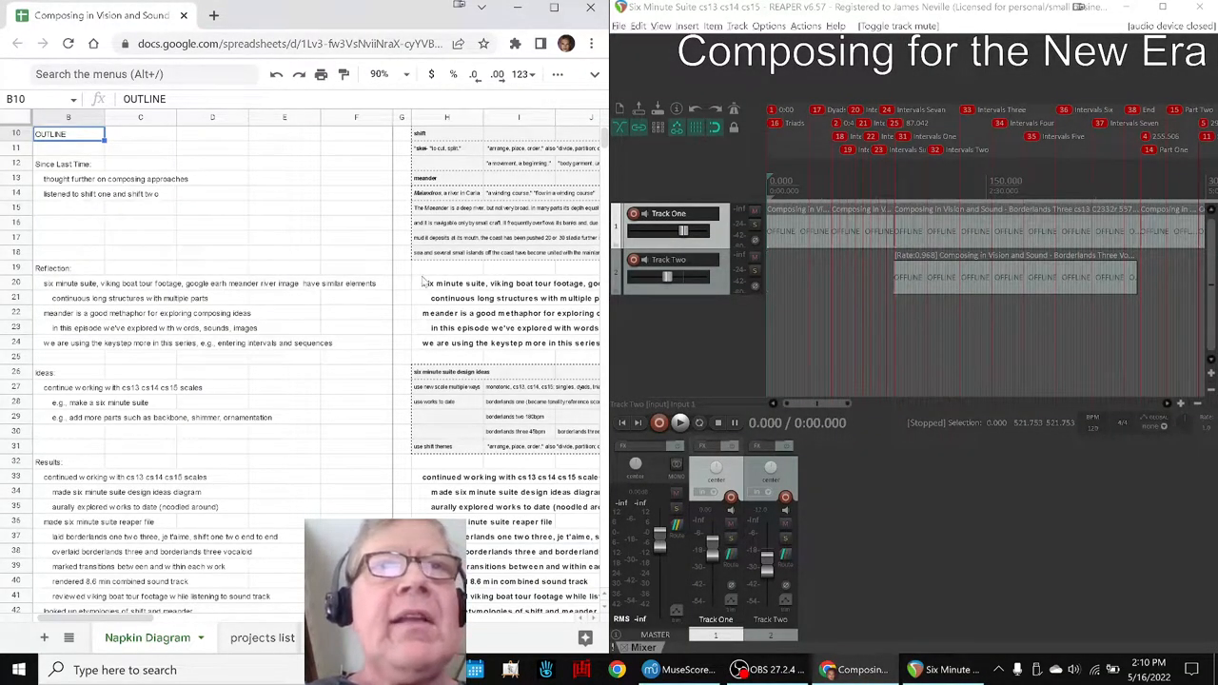
left_click(448, 266)
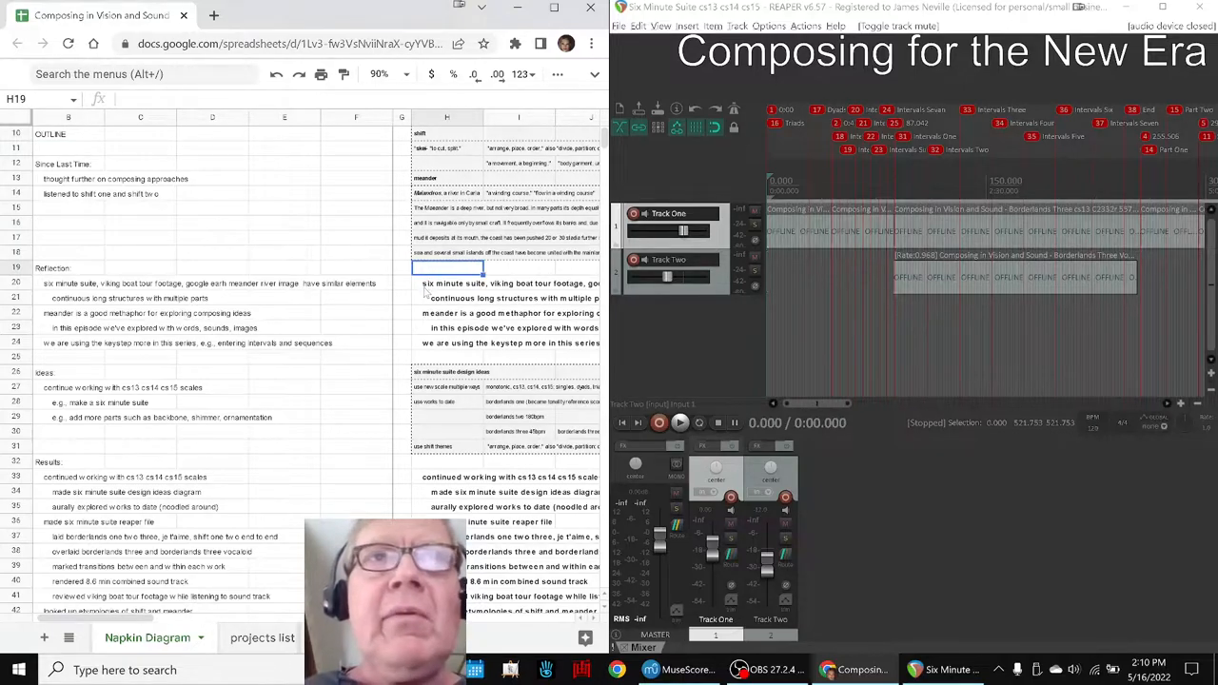
left_click(448, 282)
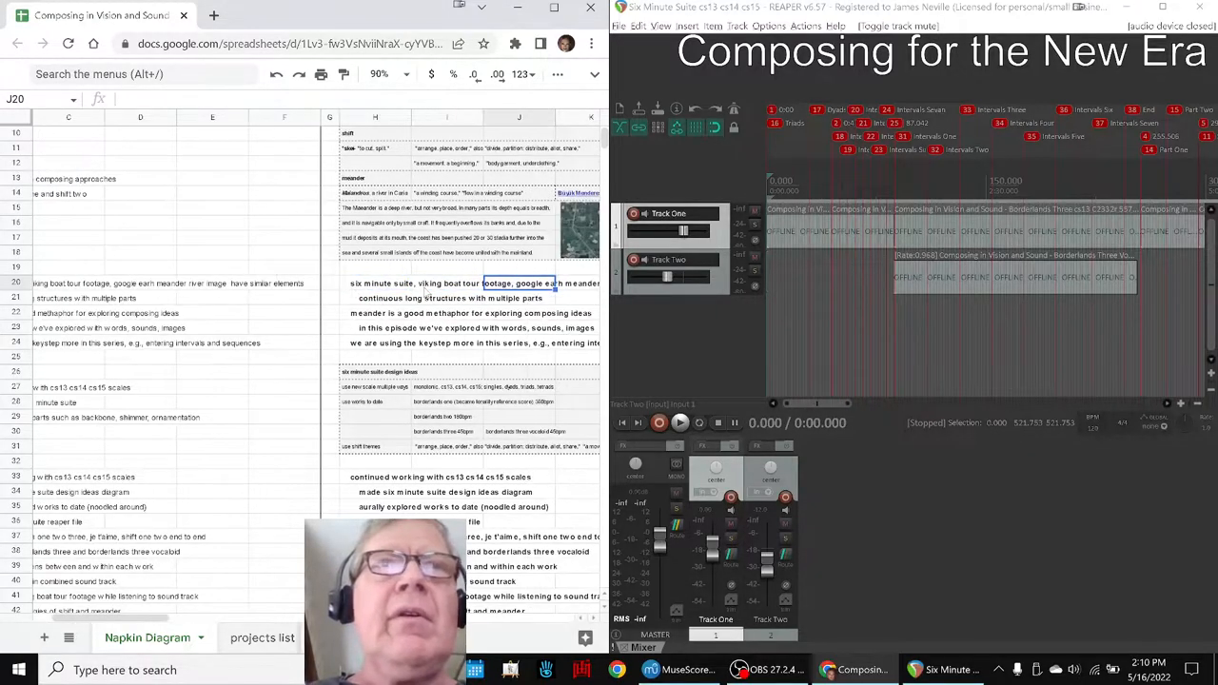
scroll("right", 3)
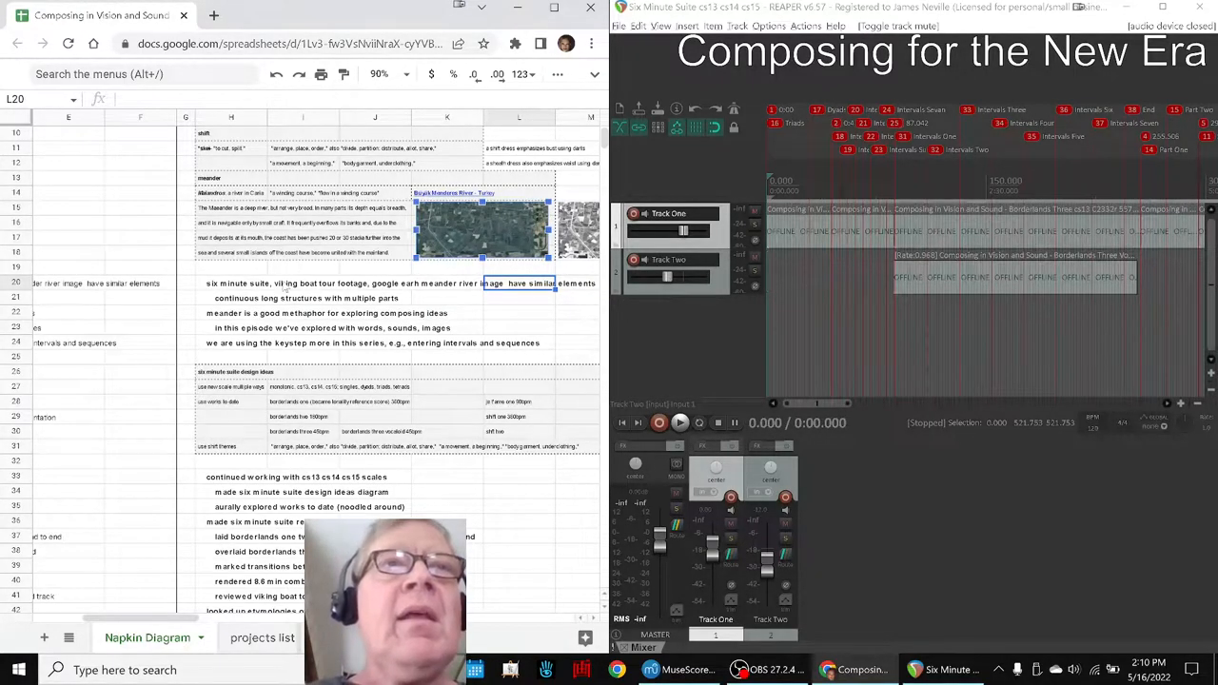
left_click(230, 297)
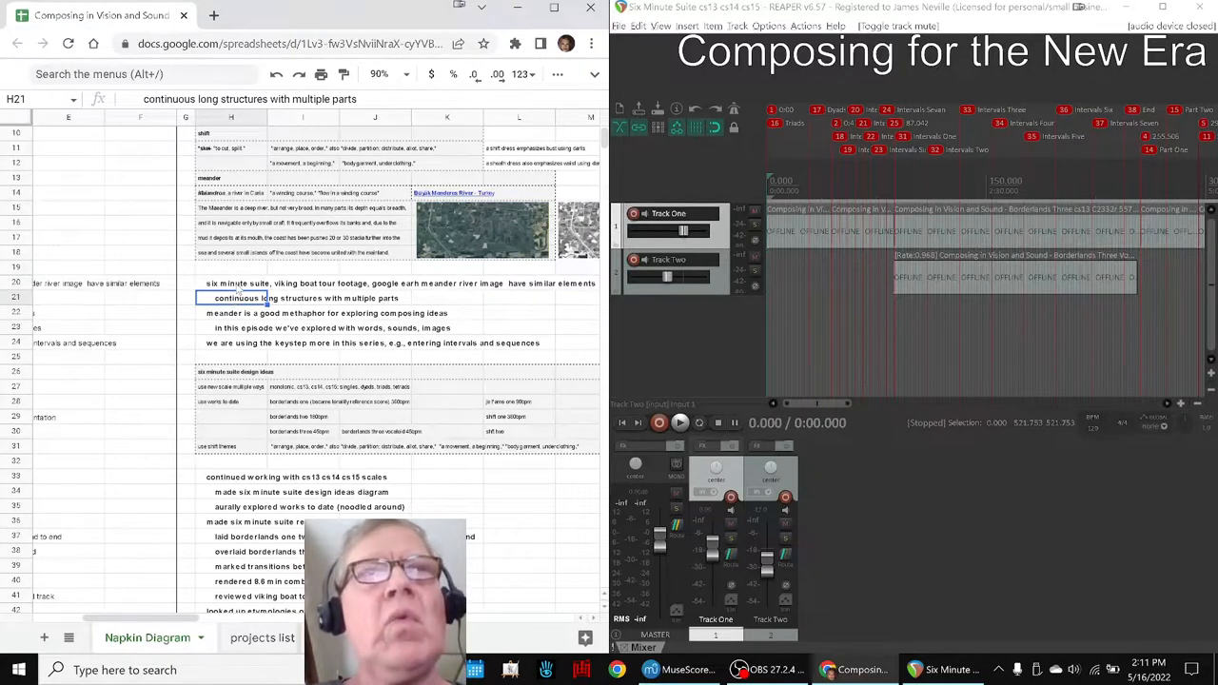
left_click(232, 284)
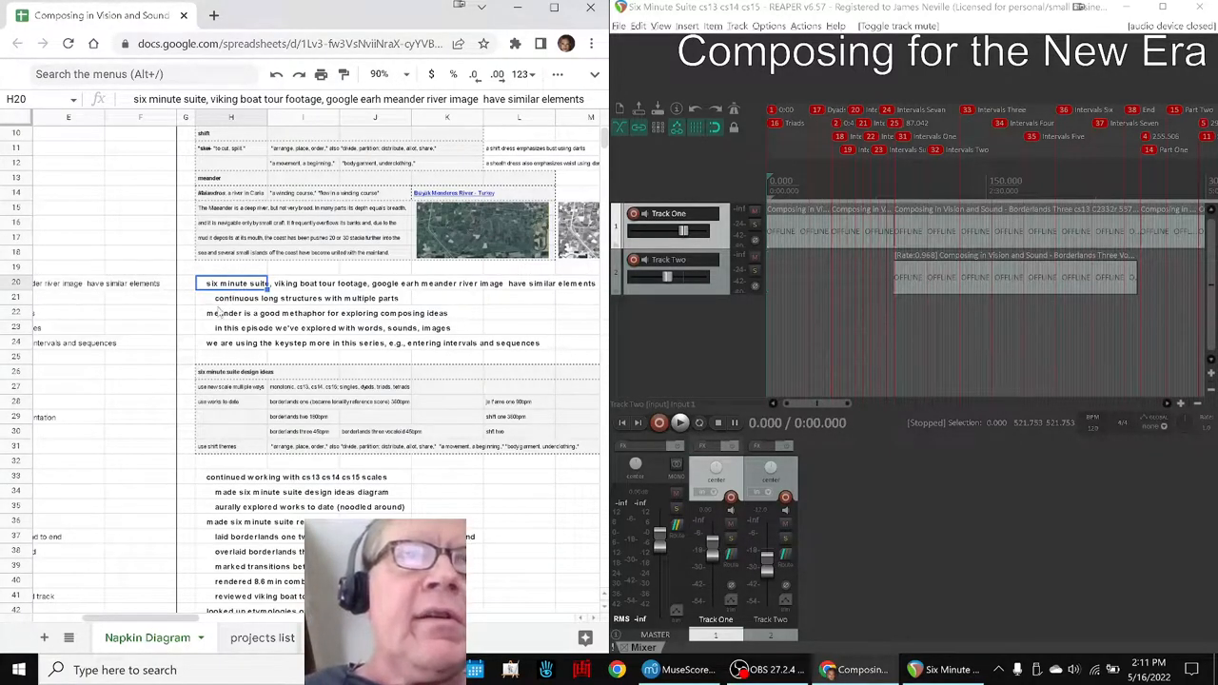
left_click(236, 313)
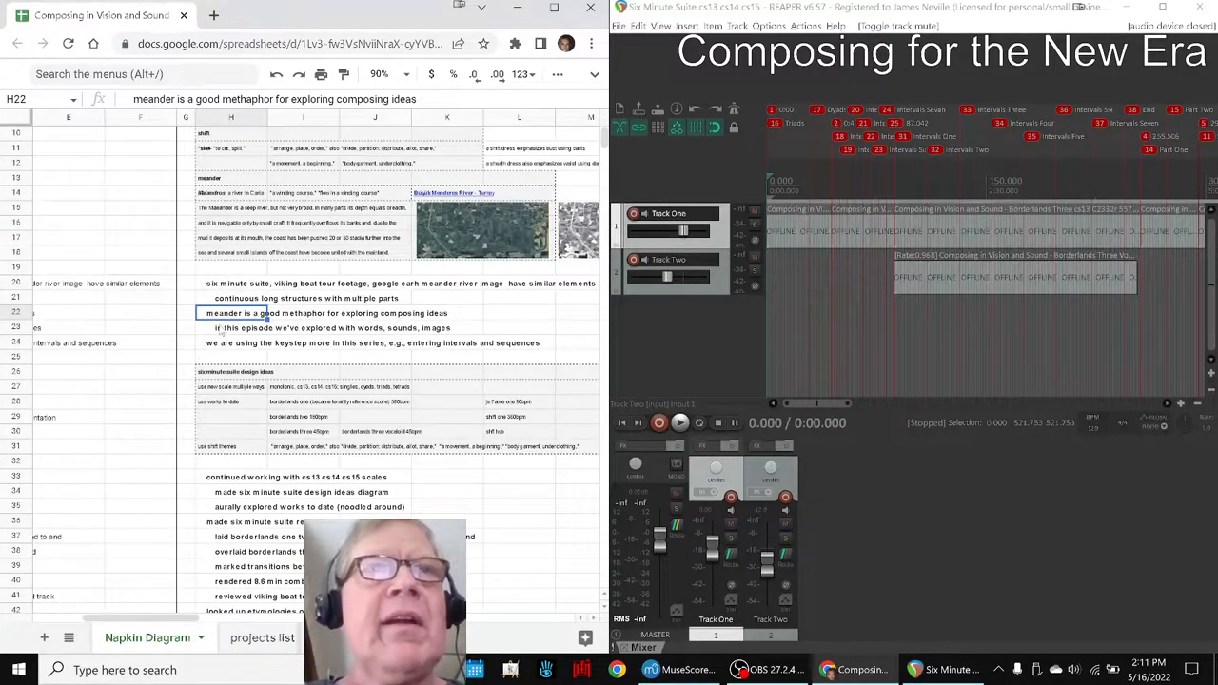
left_click(243, 328)
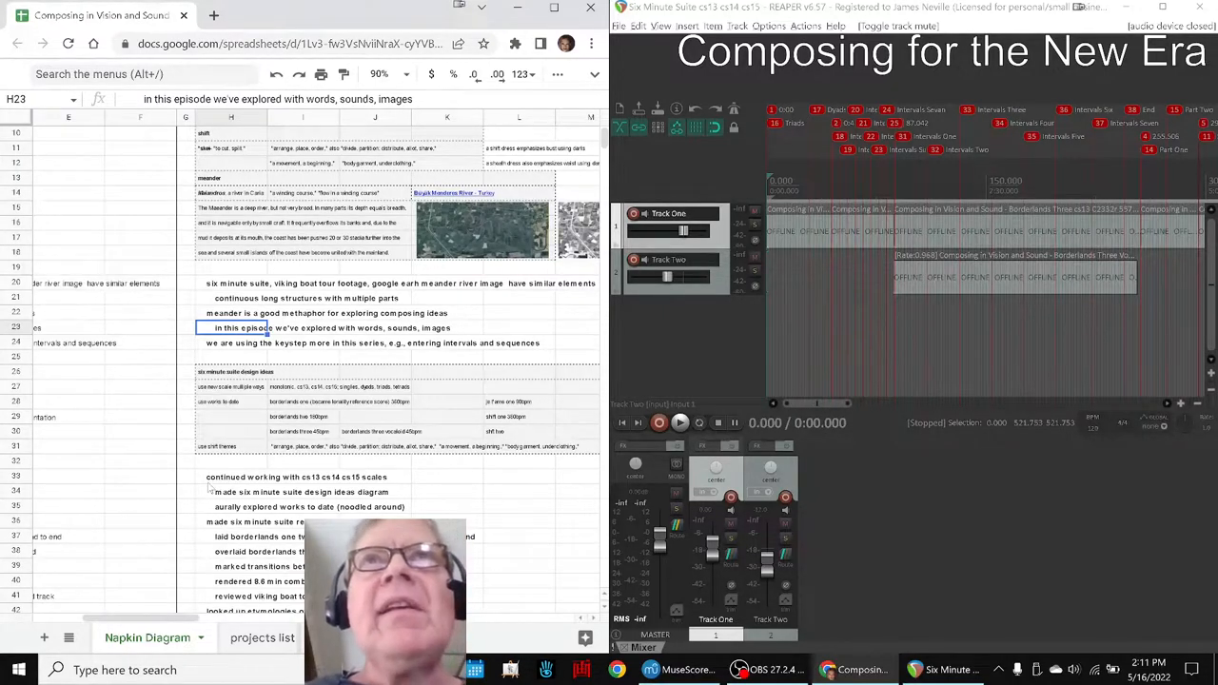
mouse_move(683, 670)
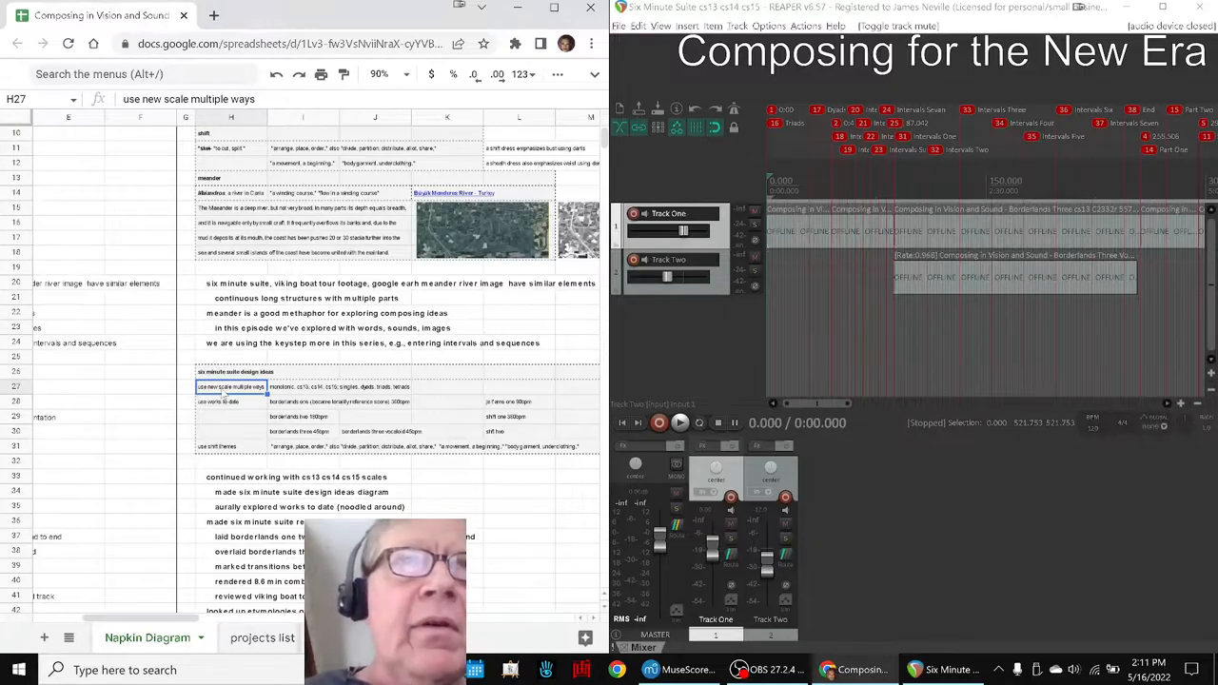
left_click(373, 386)
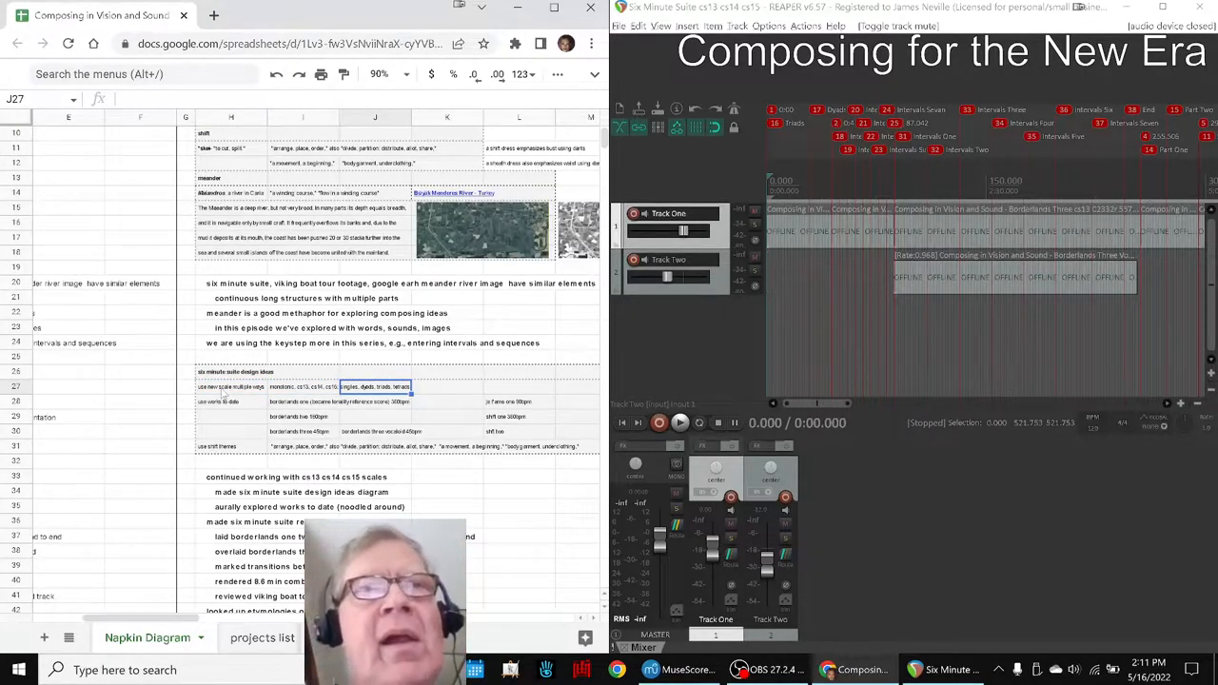
left_click(229, 400)
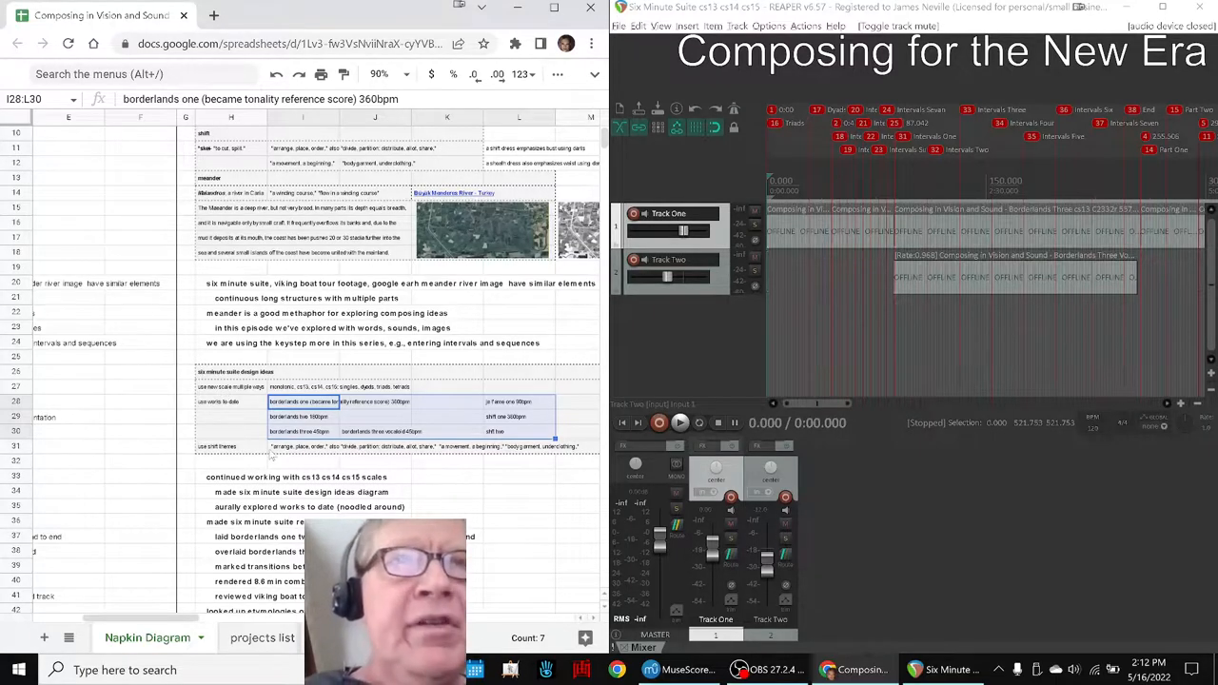
left_click(302, 446)
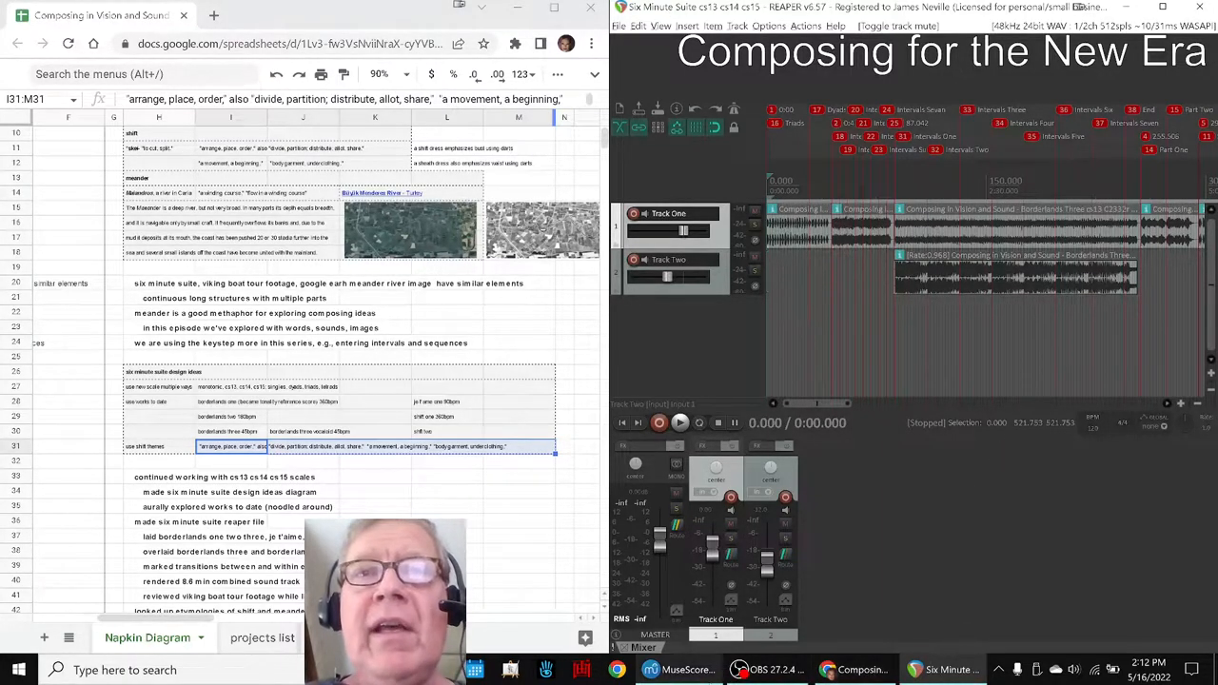
left_click(678, 670)
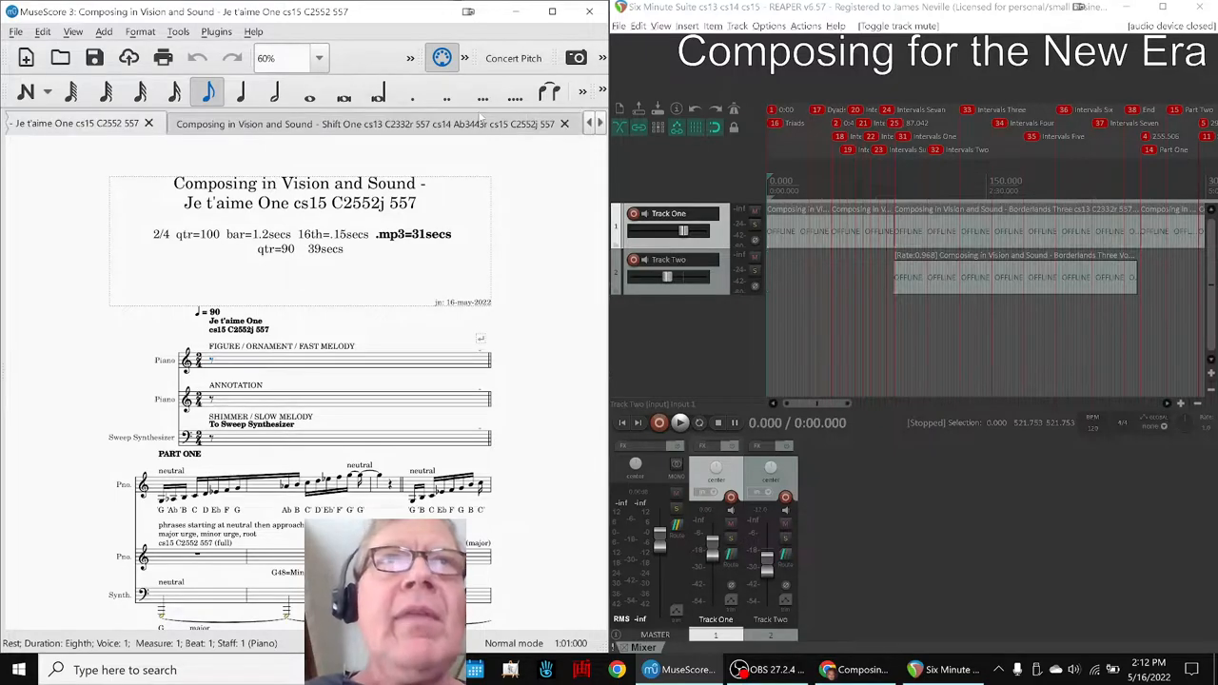
Show the Je t'aime One score in MuseScore 2 before maximizing the REAPER window
left_click(366, 124)
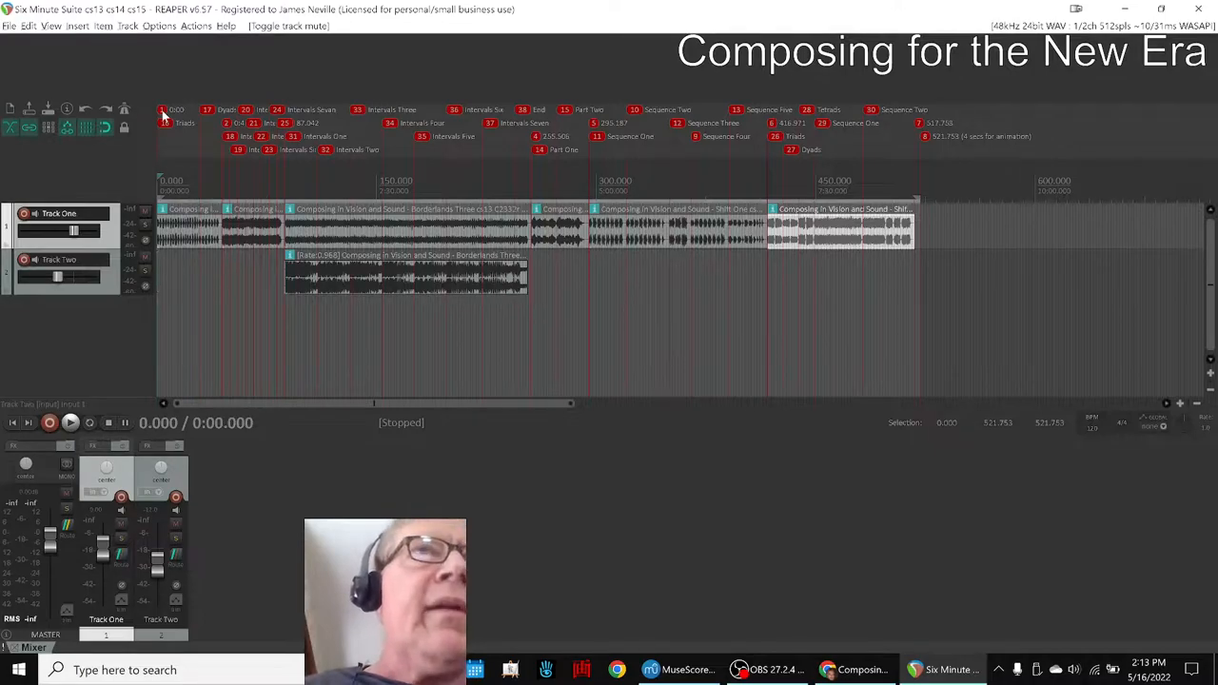
left_click(70, 422)
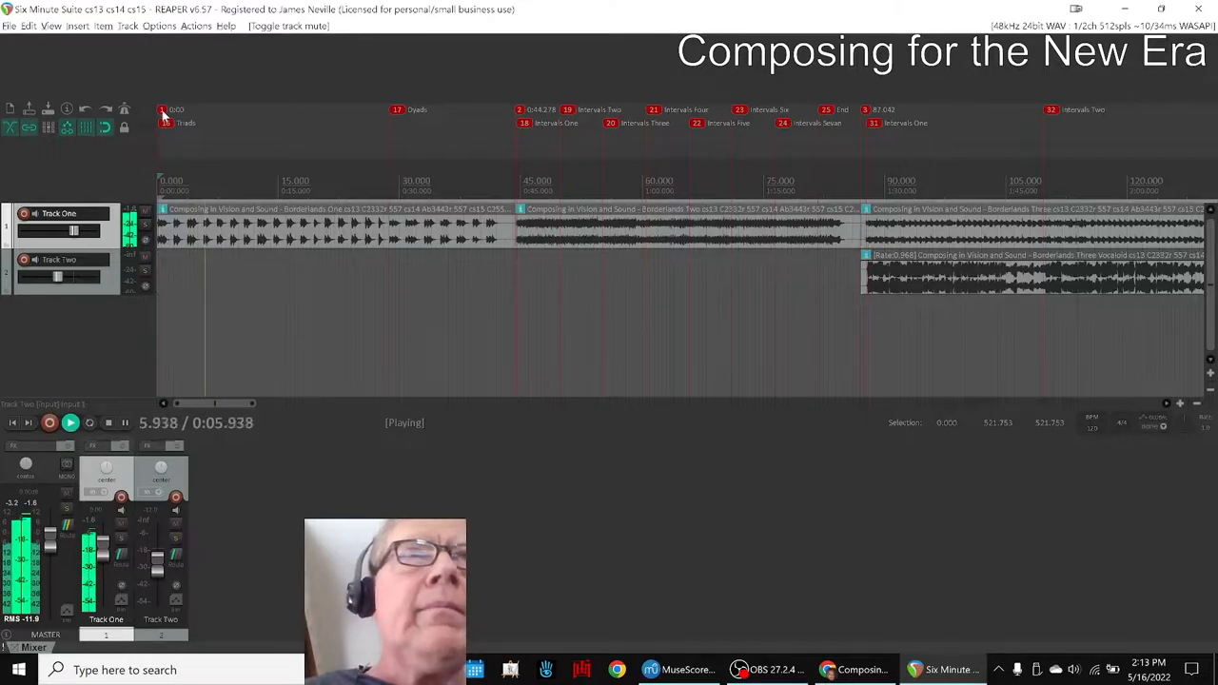
left_click(88, 422)
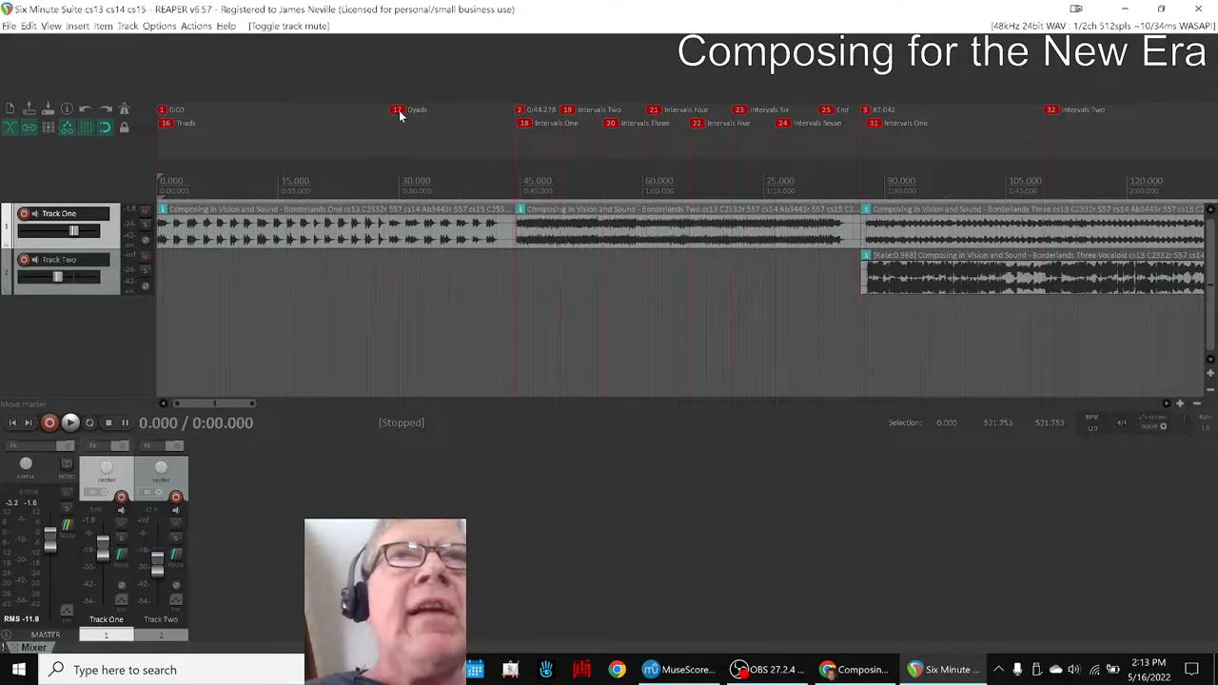
left_click(71, 423)
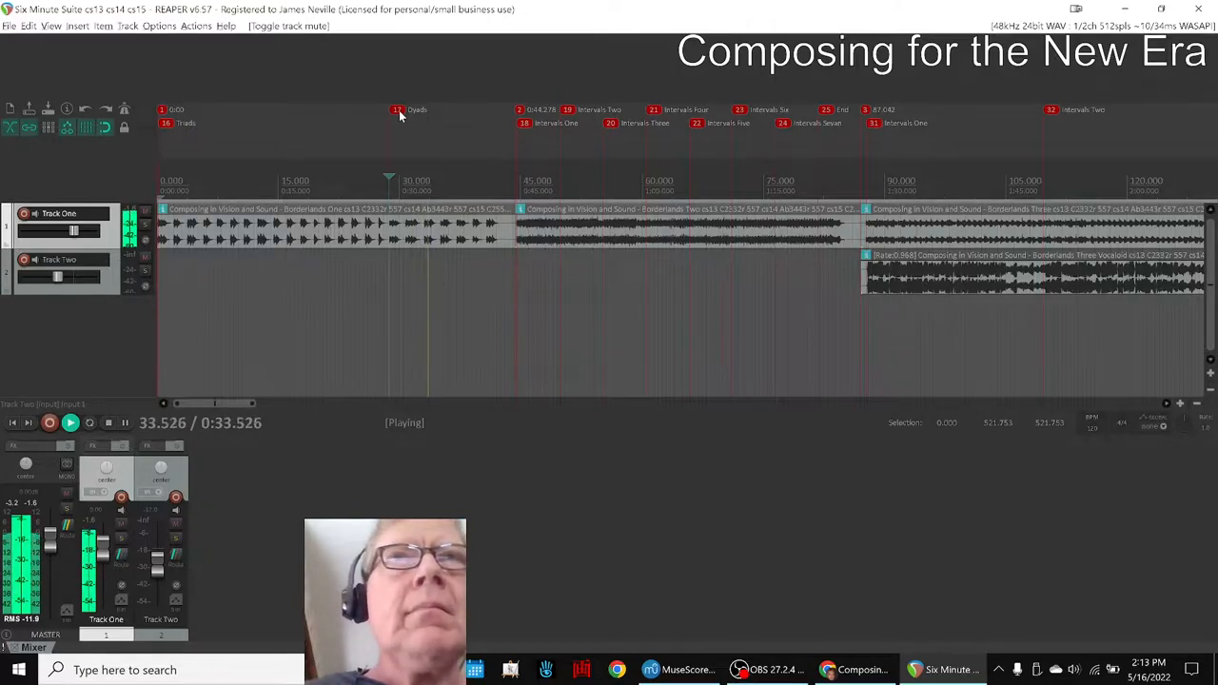
left_click(87, 423)
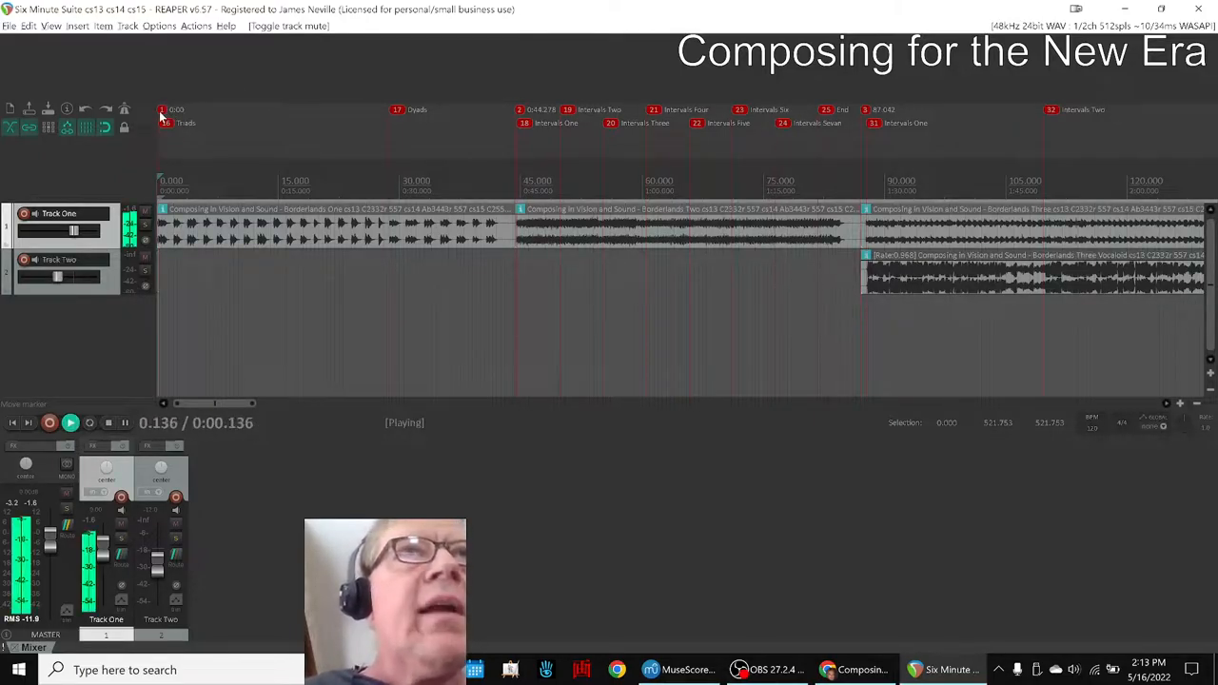
left_click(70, 422)
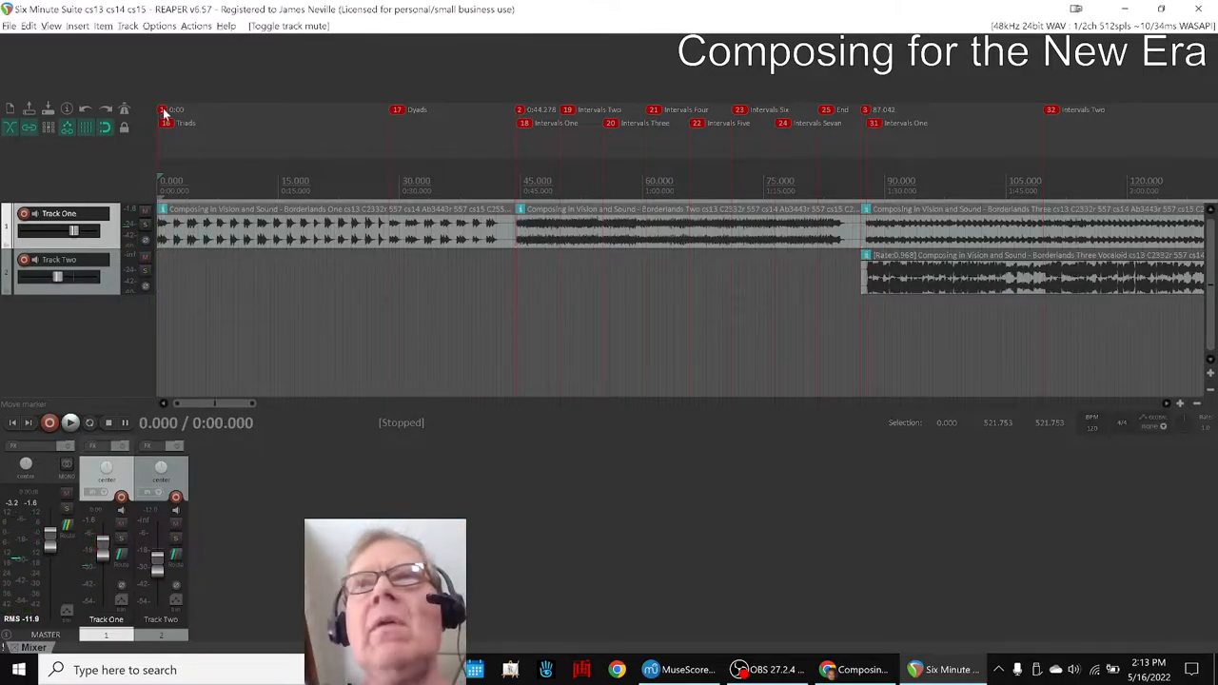
mouse_move(476, 99)
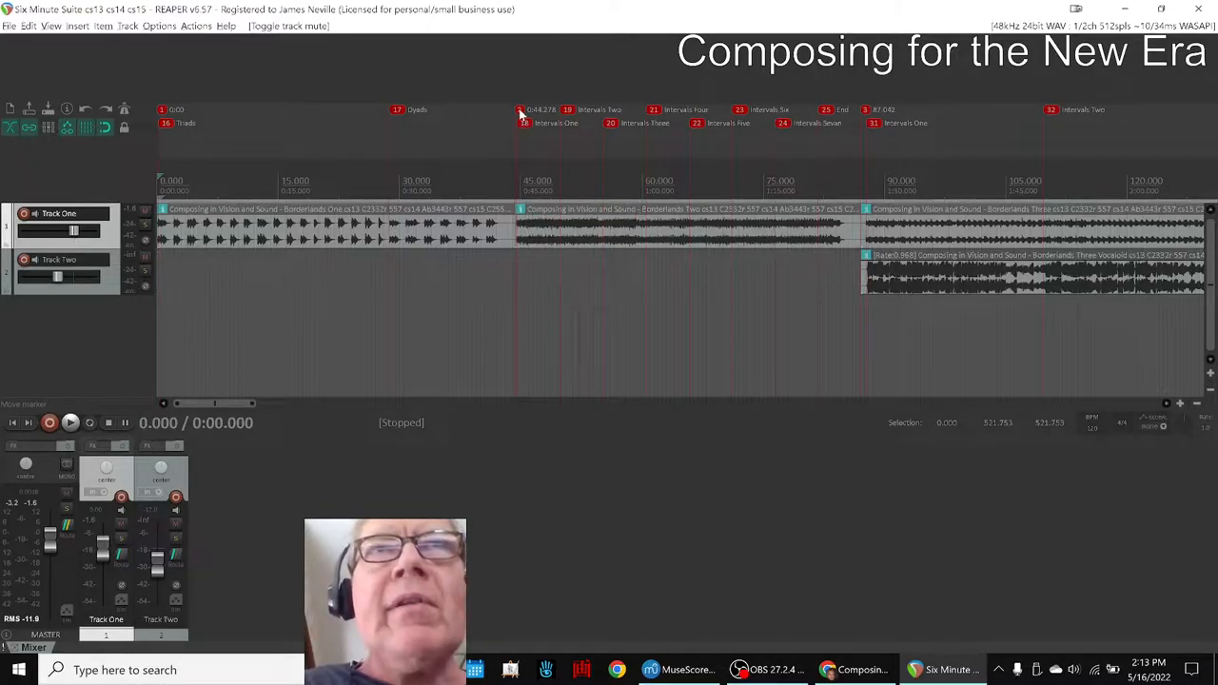
left_click(514, 181)
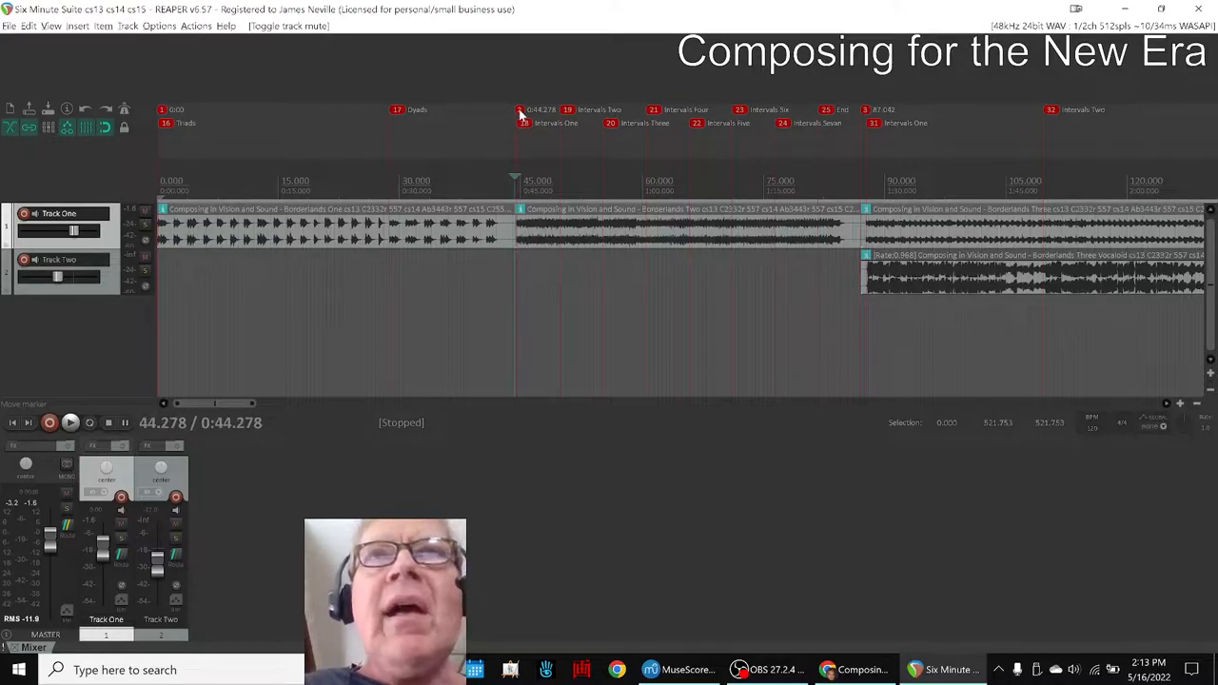
left_click(71, 422)
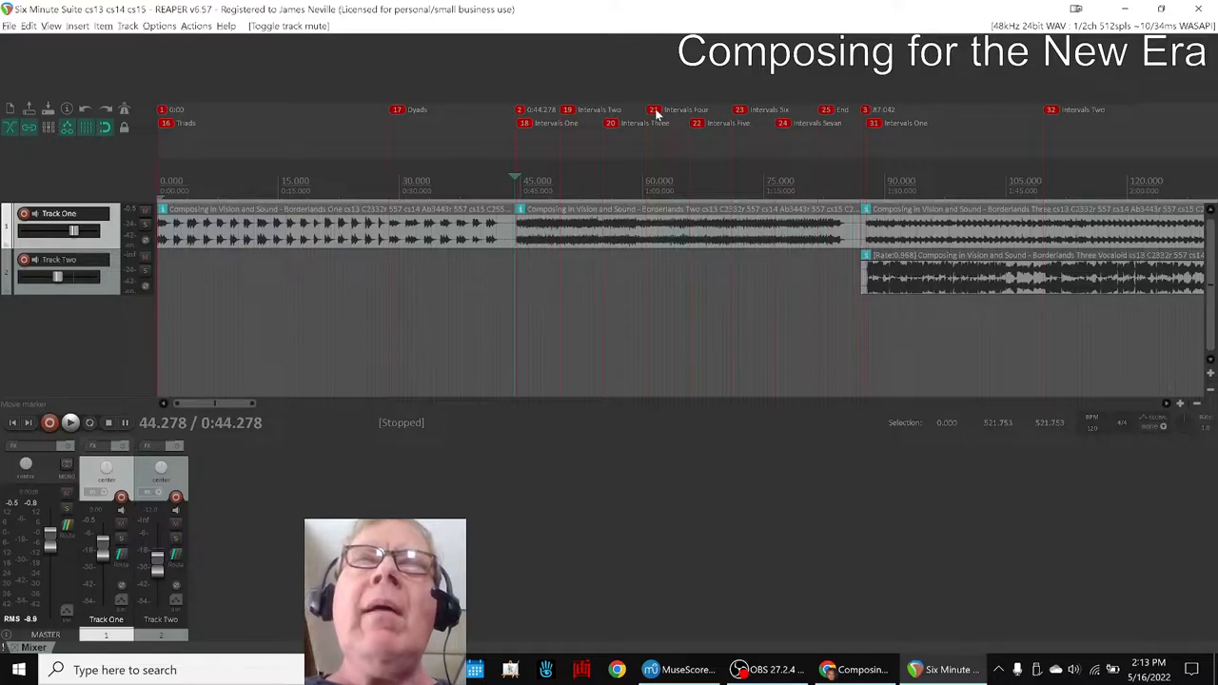
left_click(648, 181)
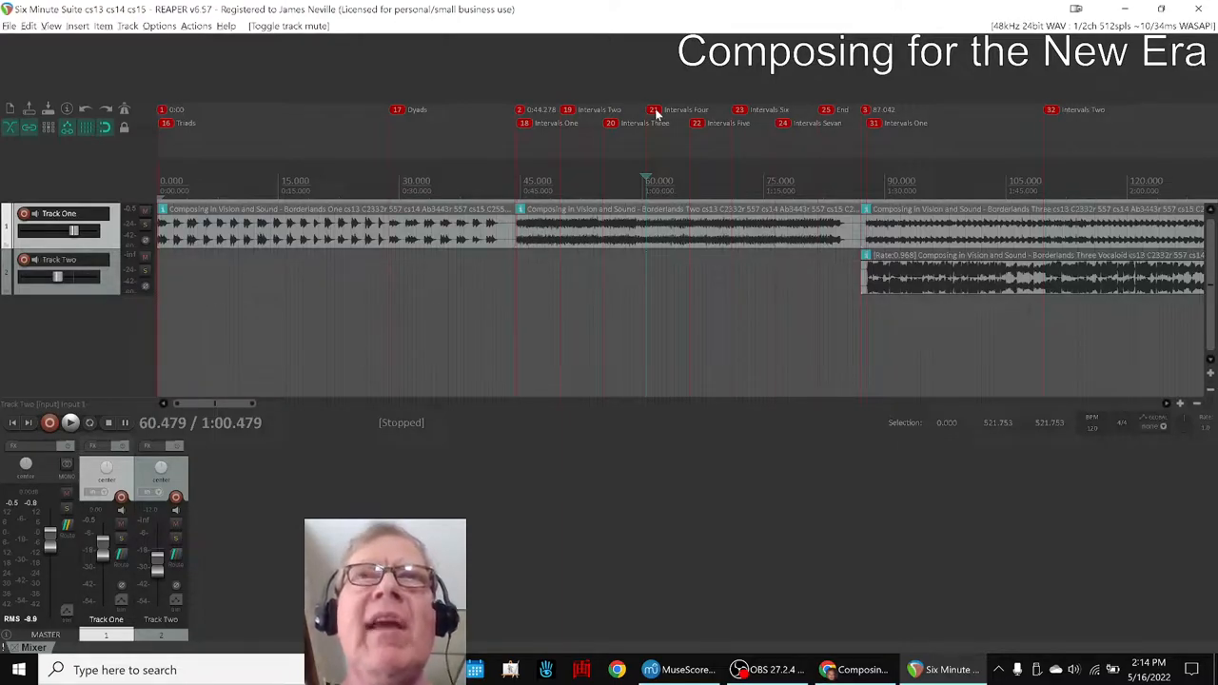
mouse_move(521, 130)
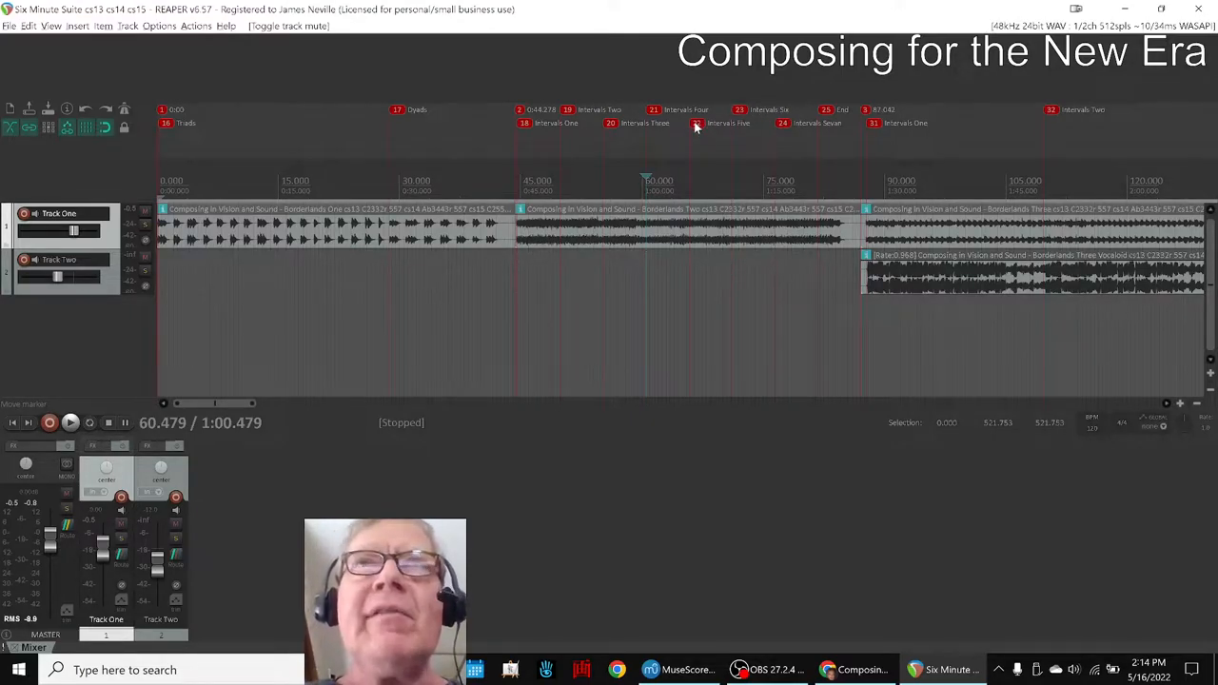
left_click(70, 423)
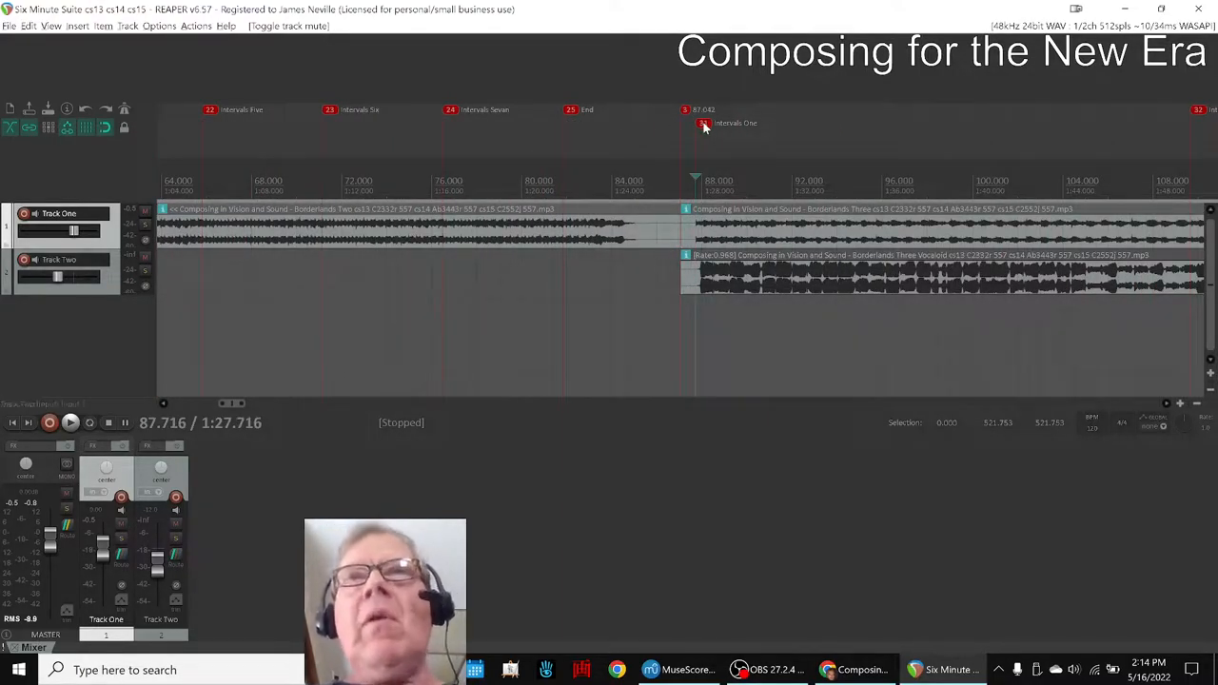
Play the suite from an intervals section near 0:57 with both tracks sounding
left_click(71, 423)
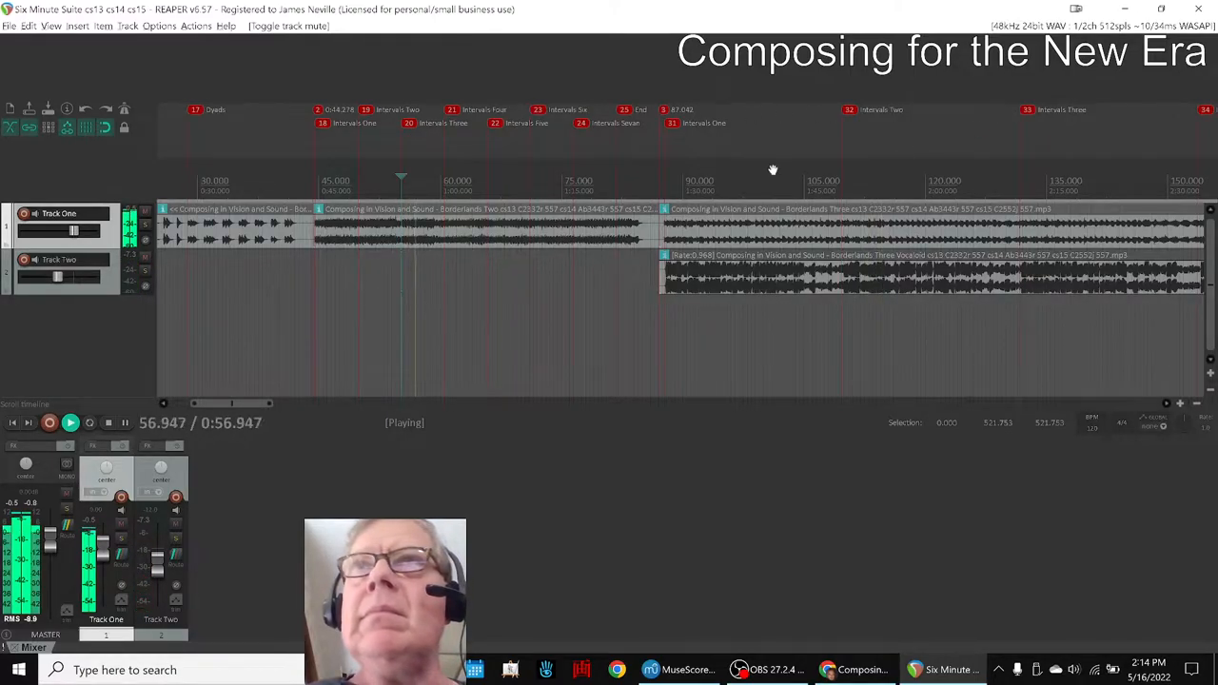
mouse_move(1026, 113)
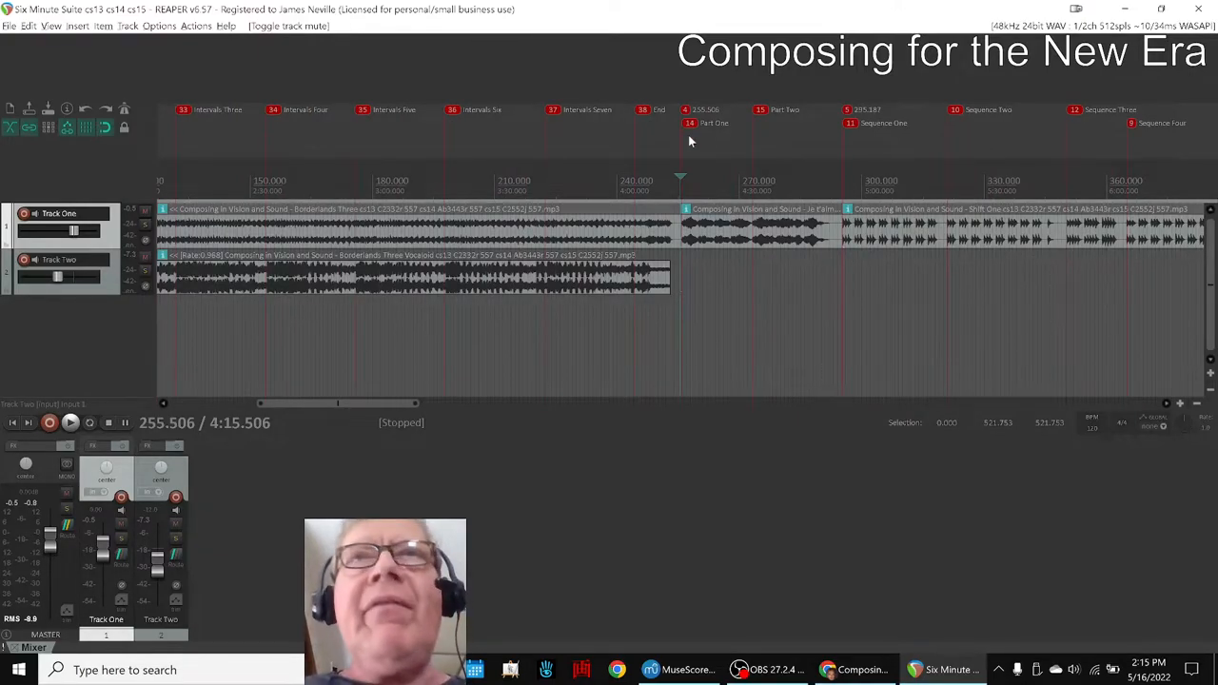
Play a short excerpt from the Part One marker around 4:15, then stop
left_click(70, 423)
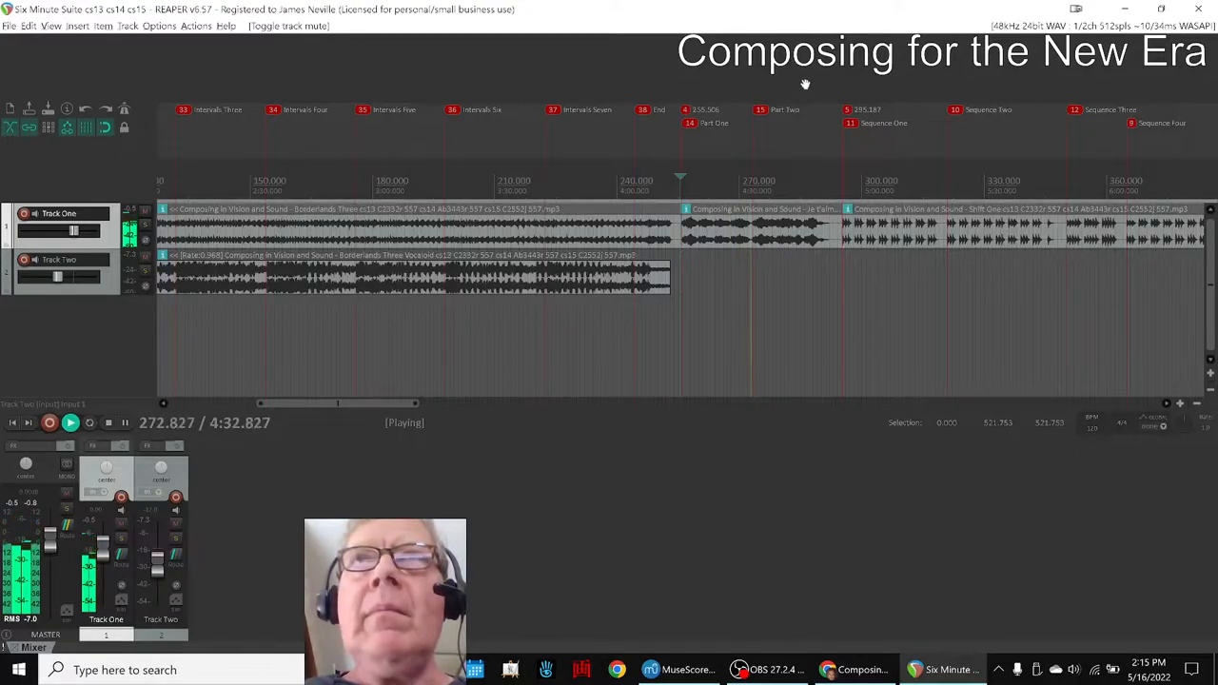
left_click(70, 423)
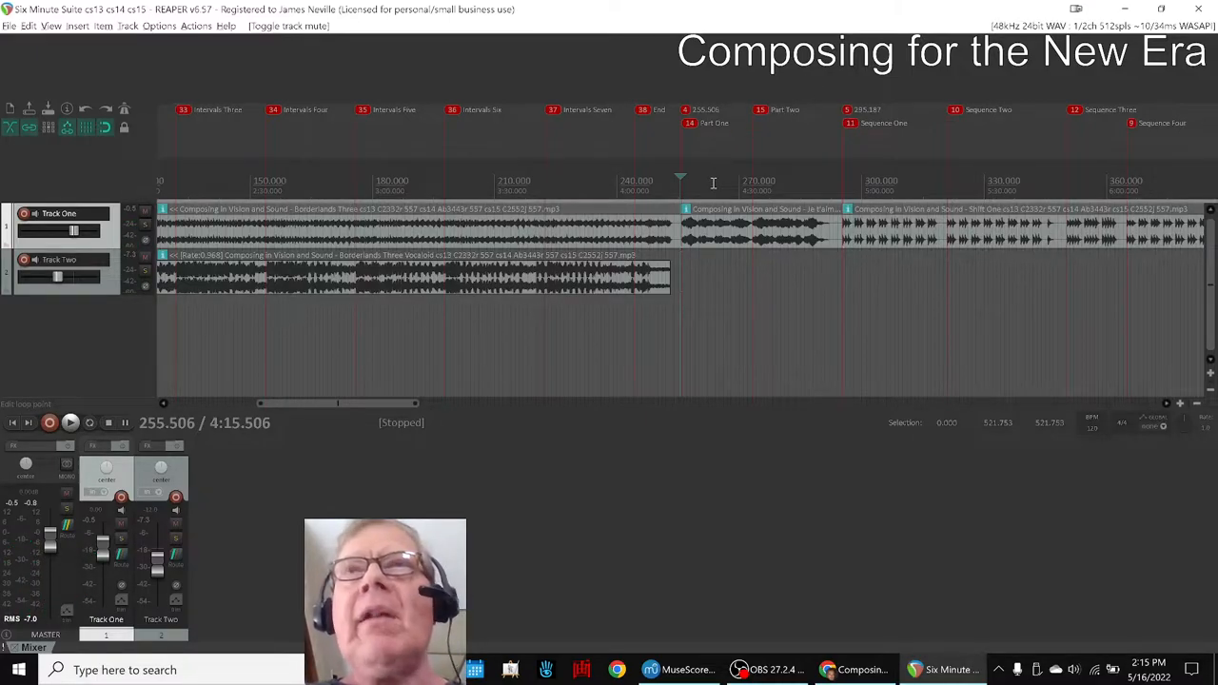
mouse_move(845, 140)
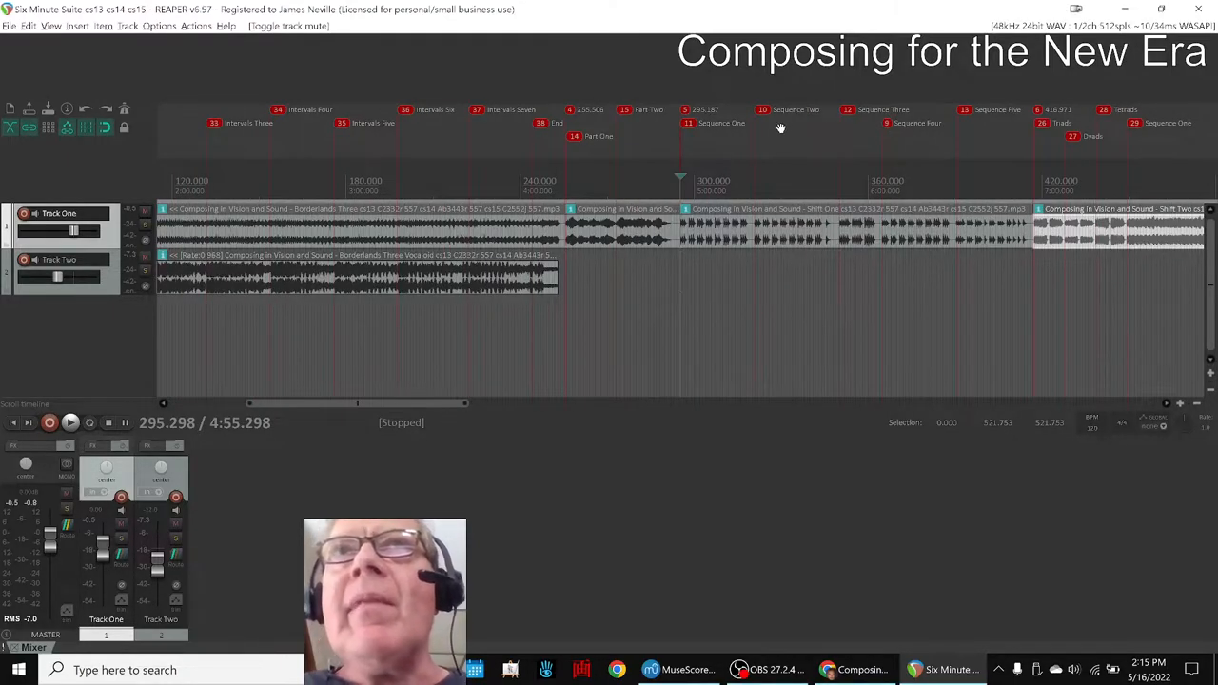
Zoom out to the full suite and hop between Sequence section markers, playing and stopping brief excerpts up to the final clip near 7:29
left_click(71, 423)
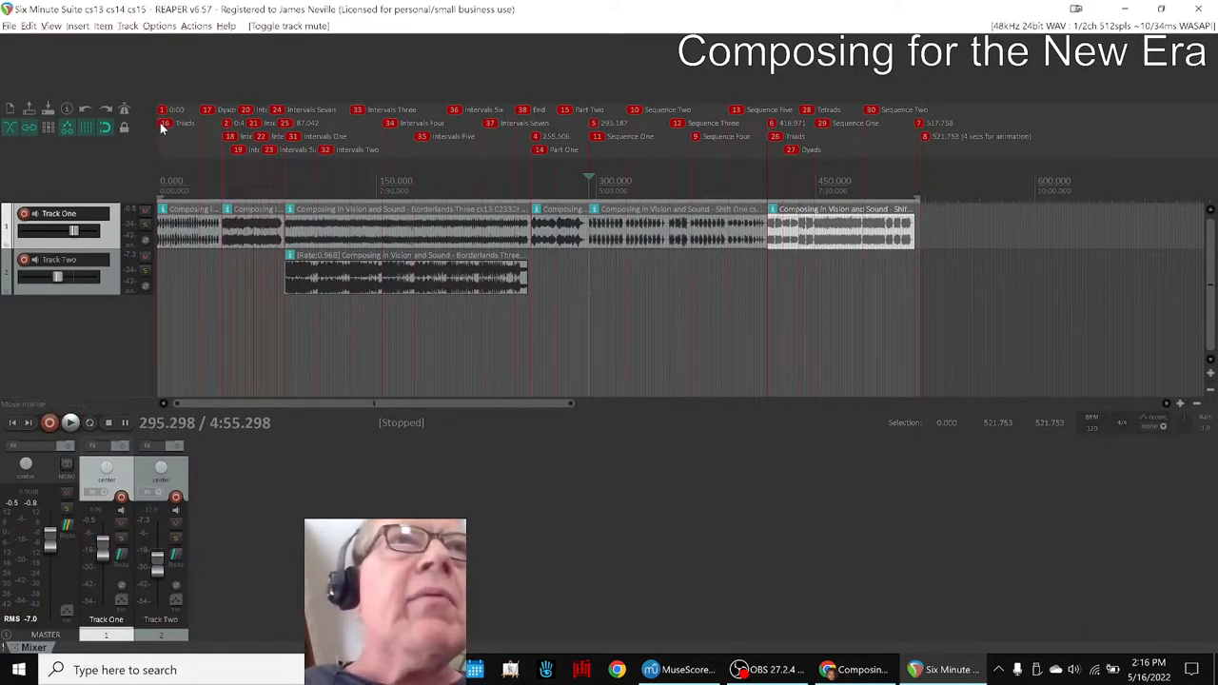
left_click(71, 423)
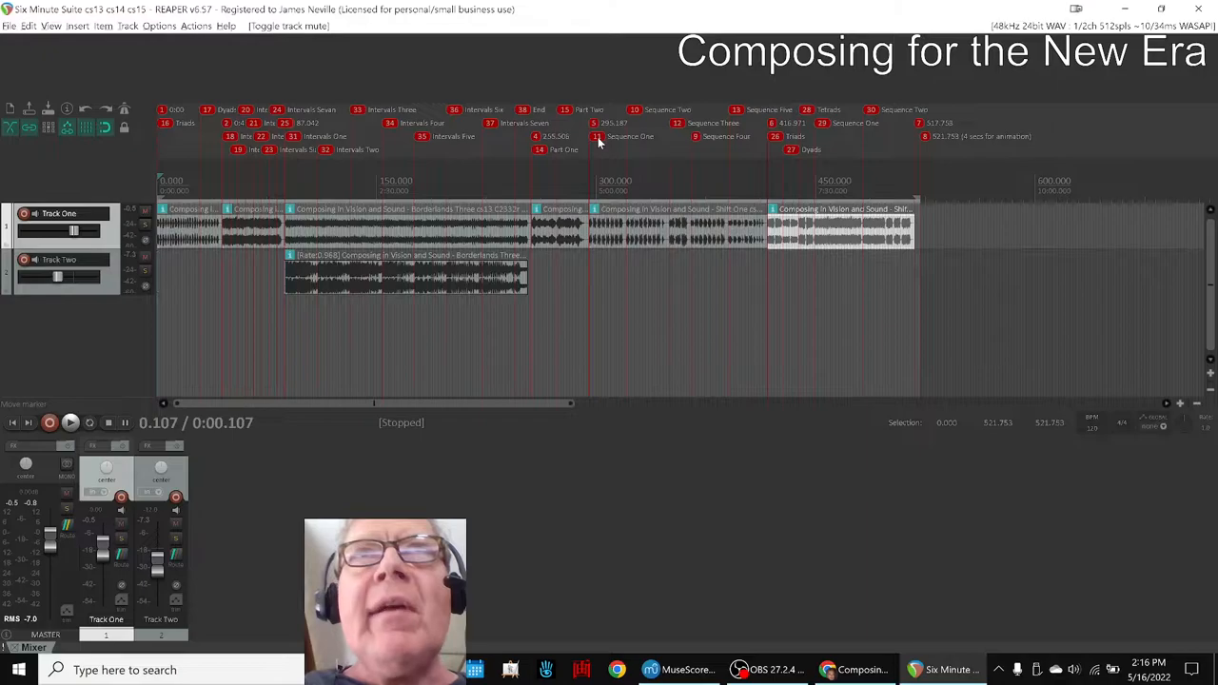
left_click(70, 423)
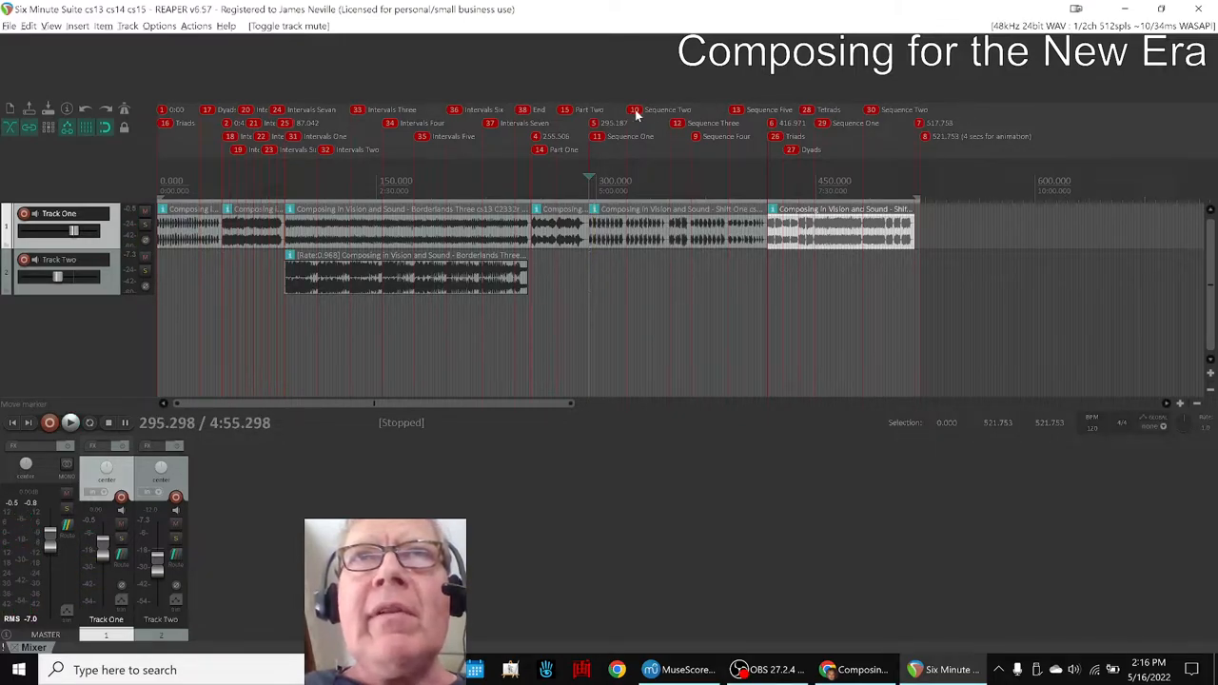
left_click(70, 423)
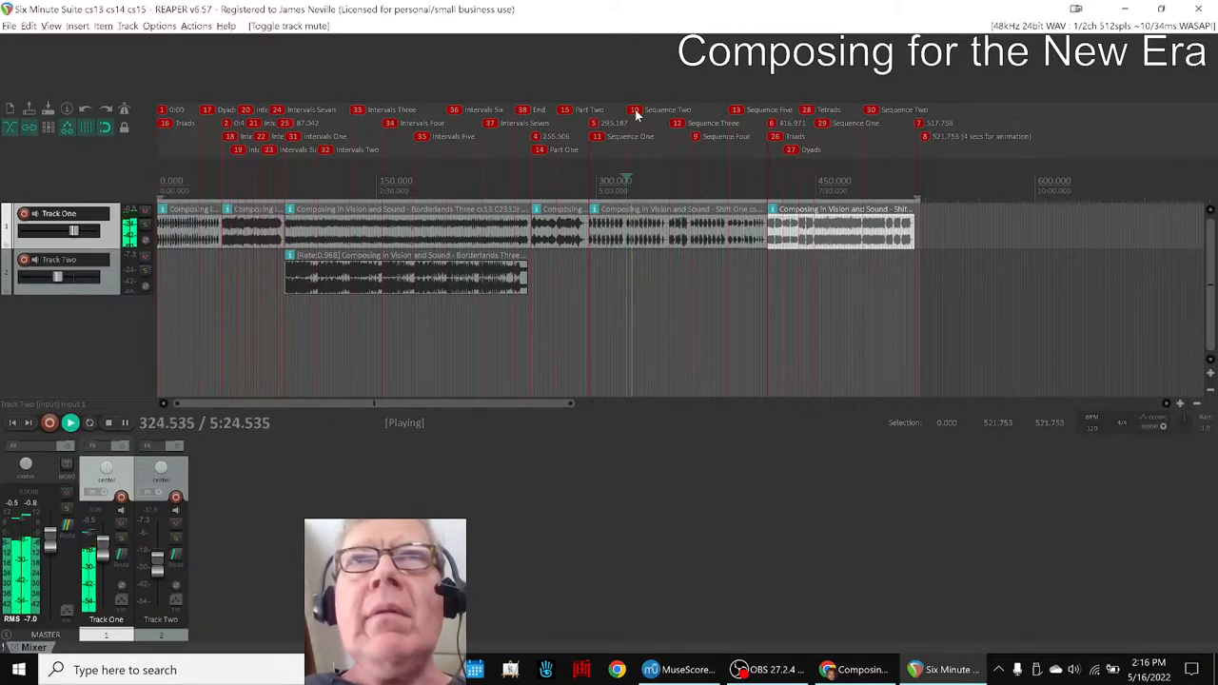
left_click(71, 422)
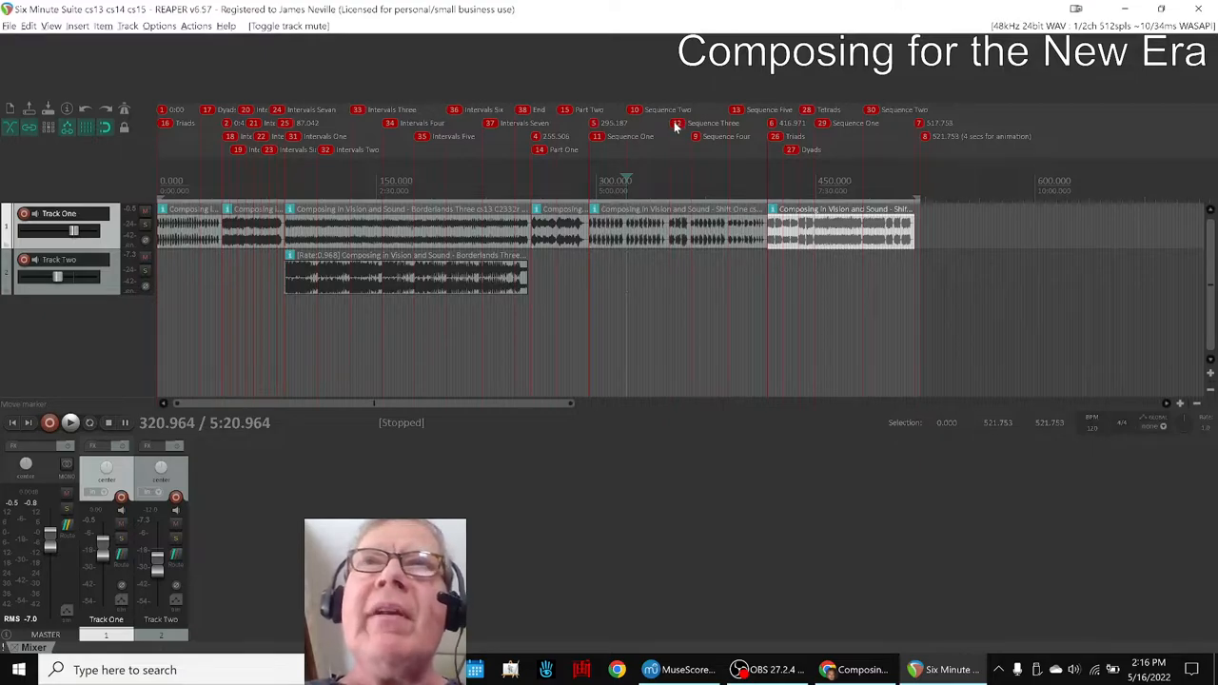
left_click(71, 423)
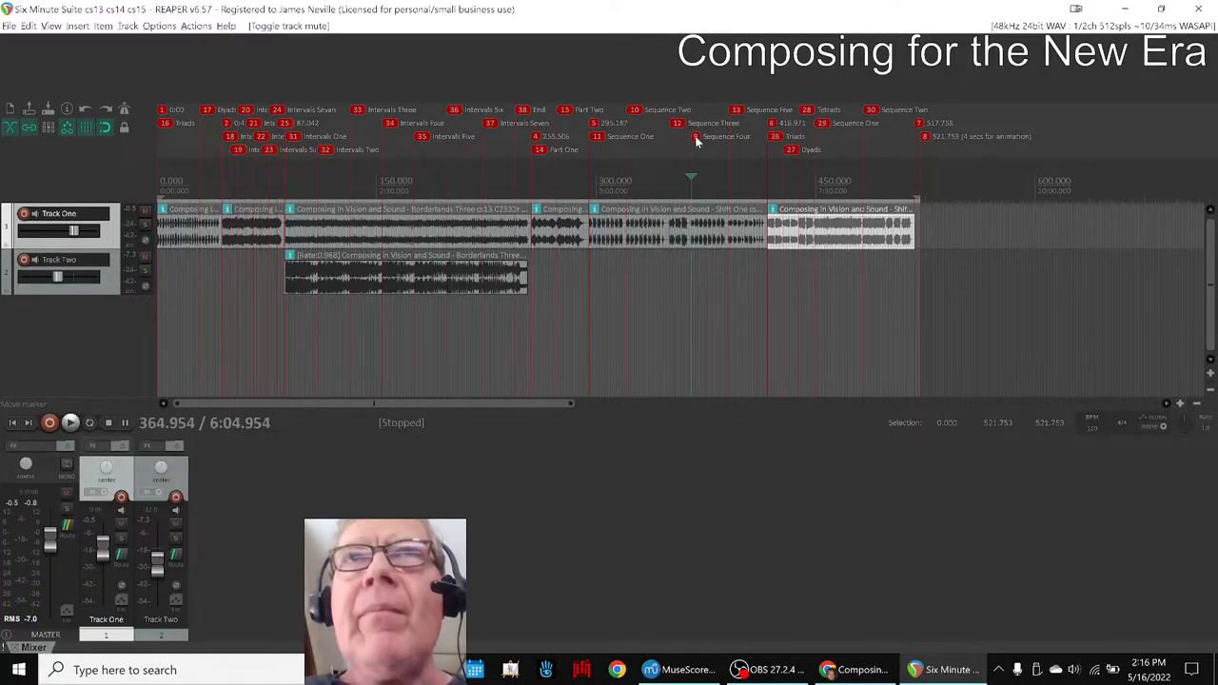
left_click(71, 422)
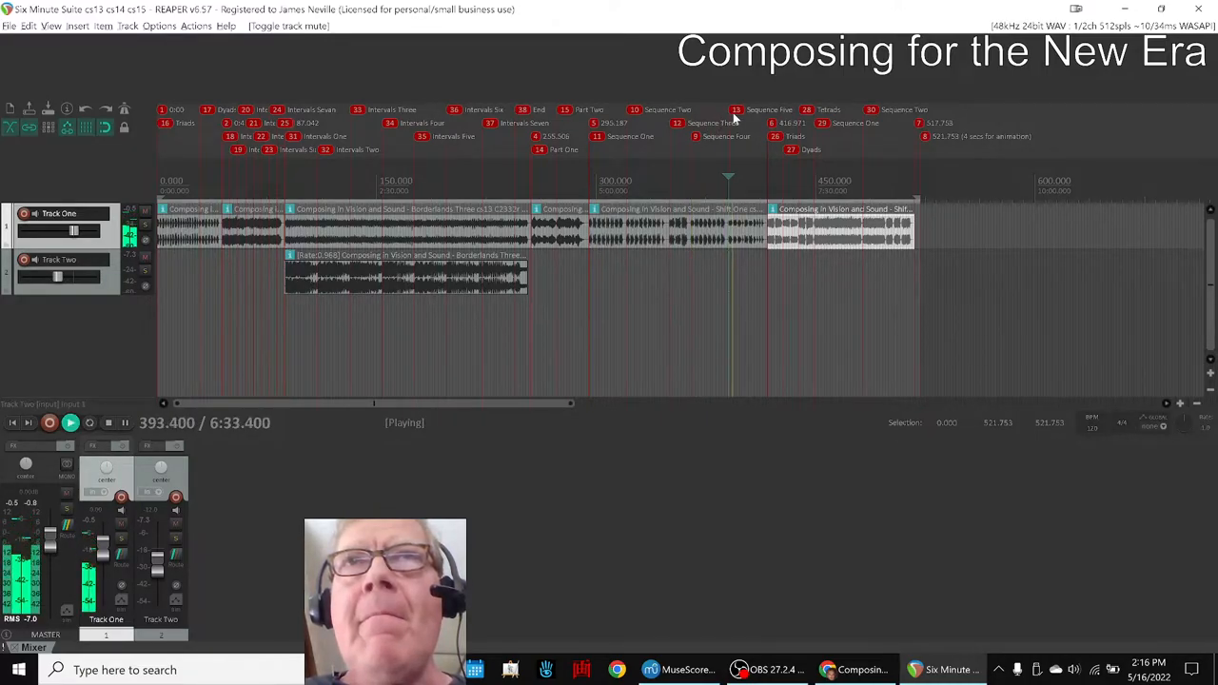
left_click(70, 422)
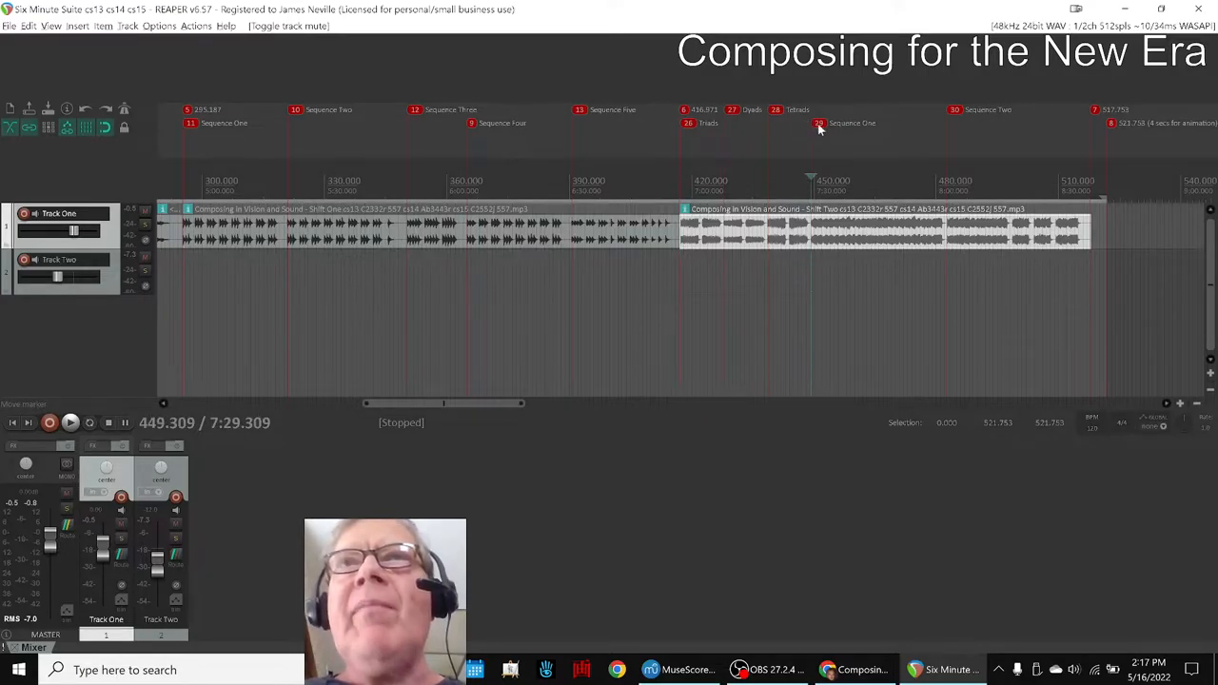
mouse_move(959, 122)
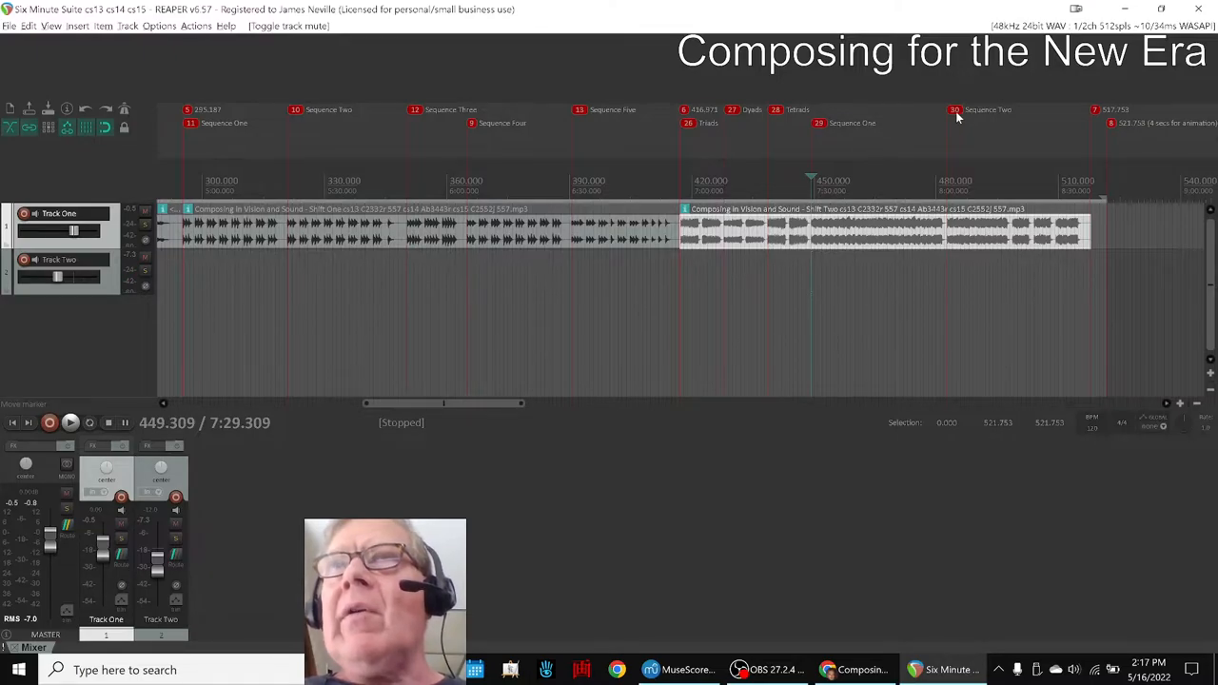
mouse_move(1112, 130)
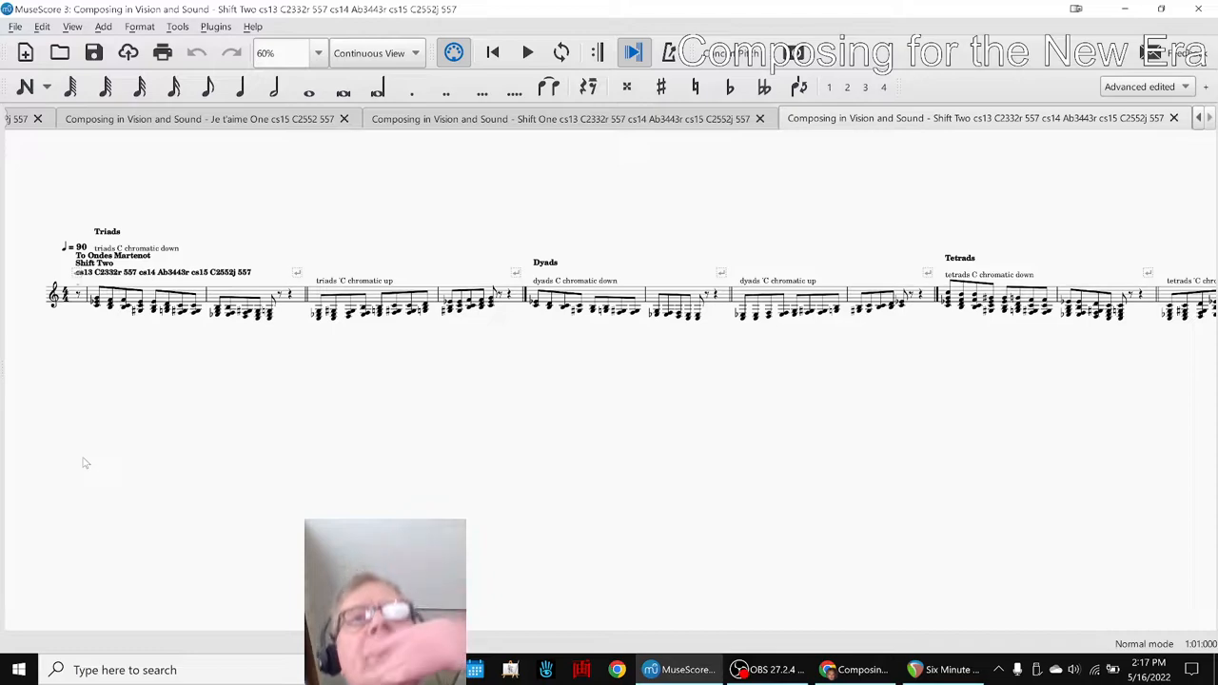
Open the Shift Two score and scroll through its triads, dyads and tetrads passages toward Sequence One
left_click(528, 53)
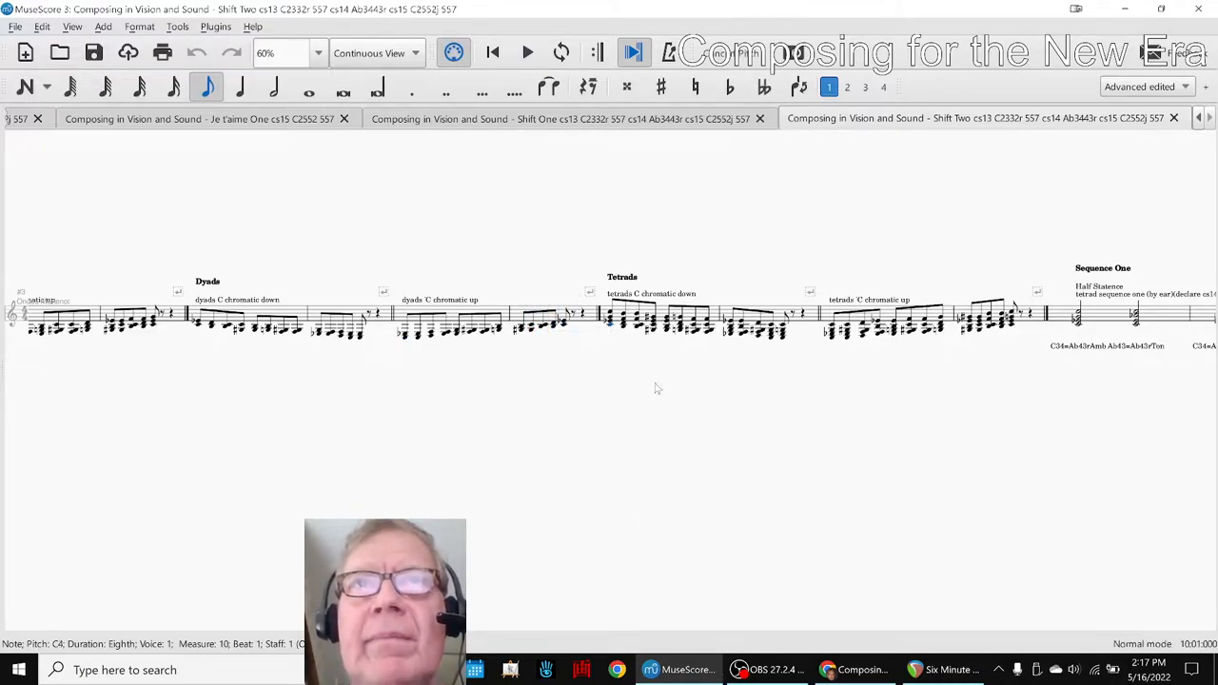
left_click(527, 53)
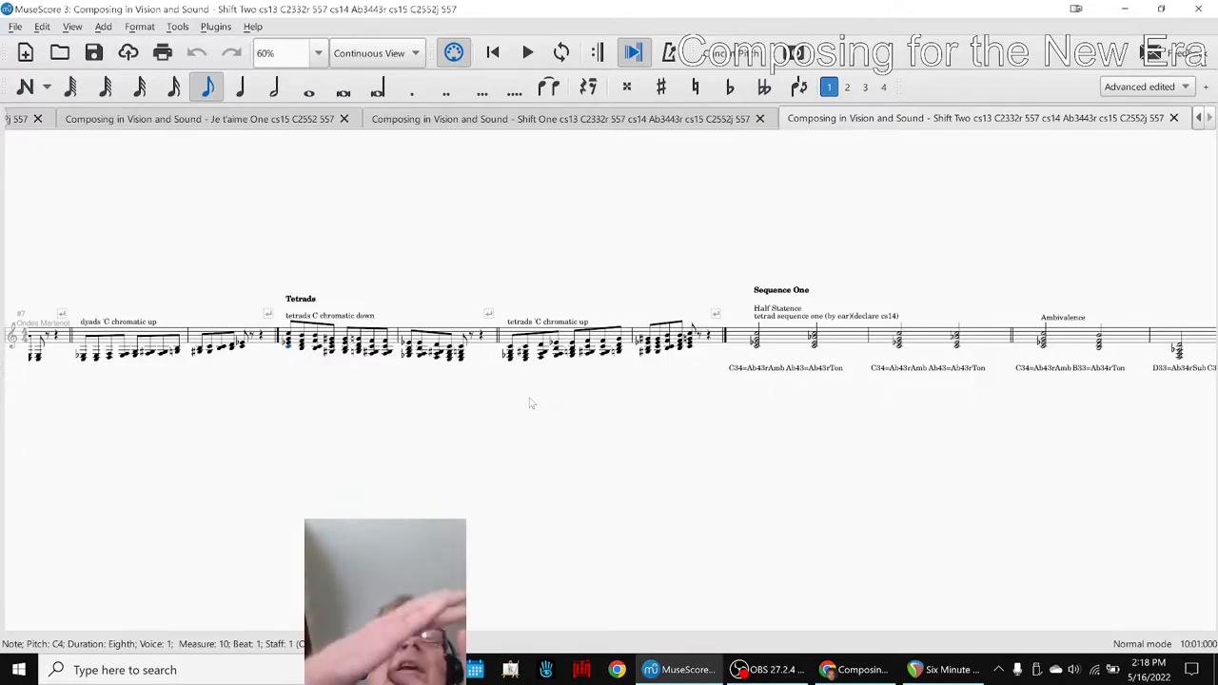
mouse_move(493, 362)
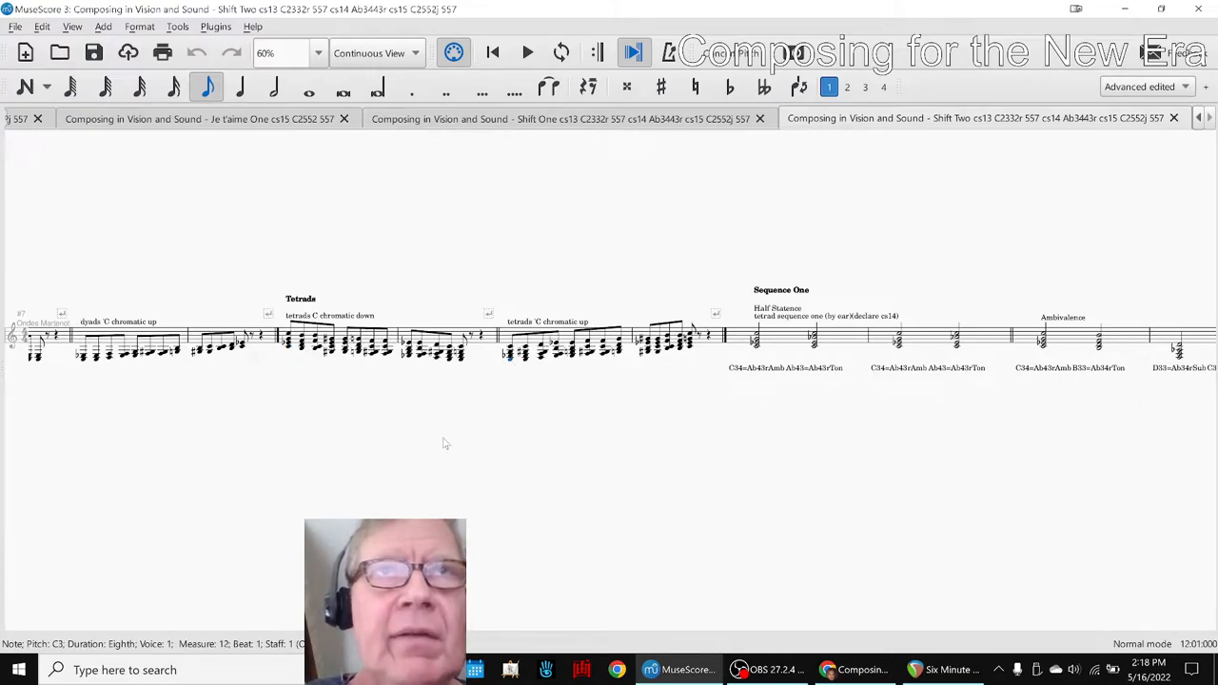
left_click(527, 54)
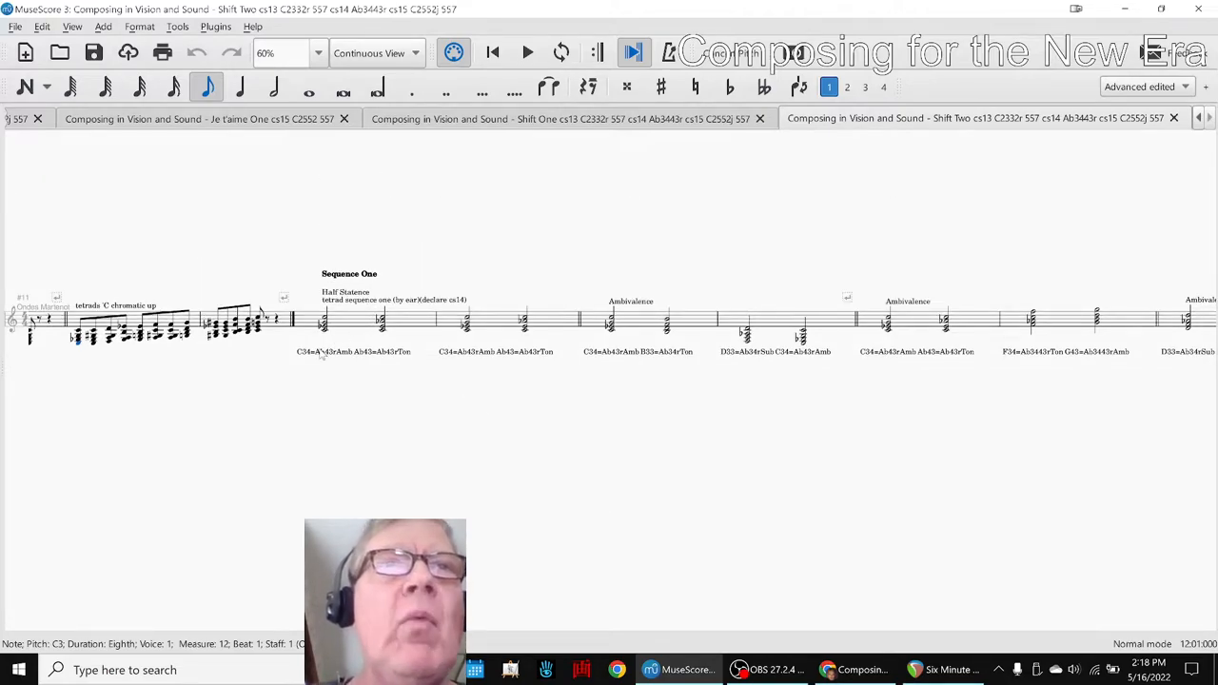
Scroll right into the Sequence One chord measures and on past the Half Hatreon, Birthnotes and Ambivalences passages
left_click(323, 350)
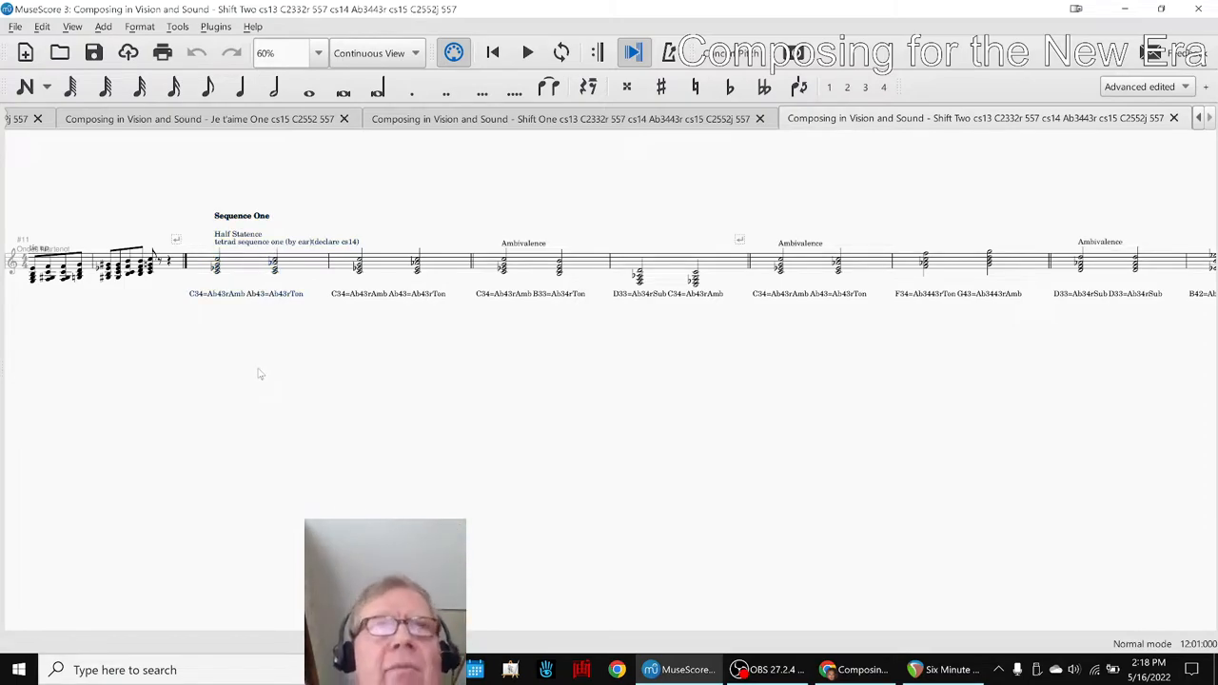
left_click(528, 54)
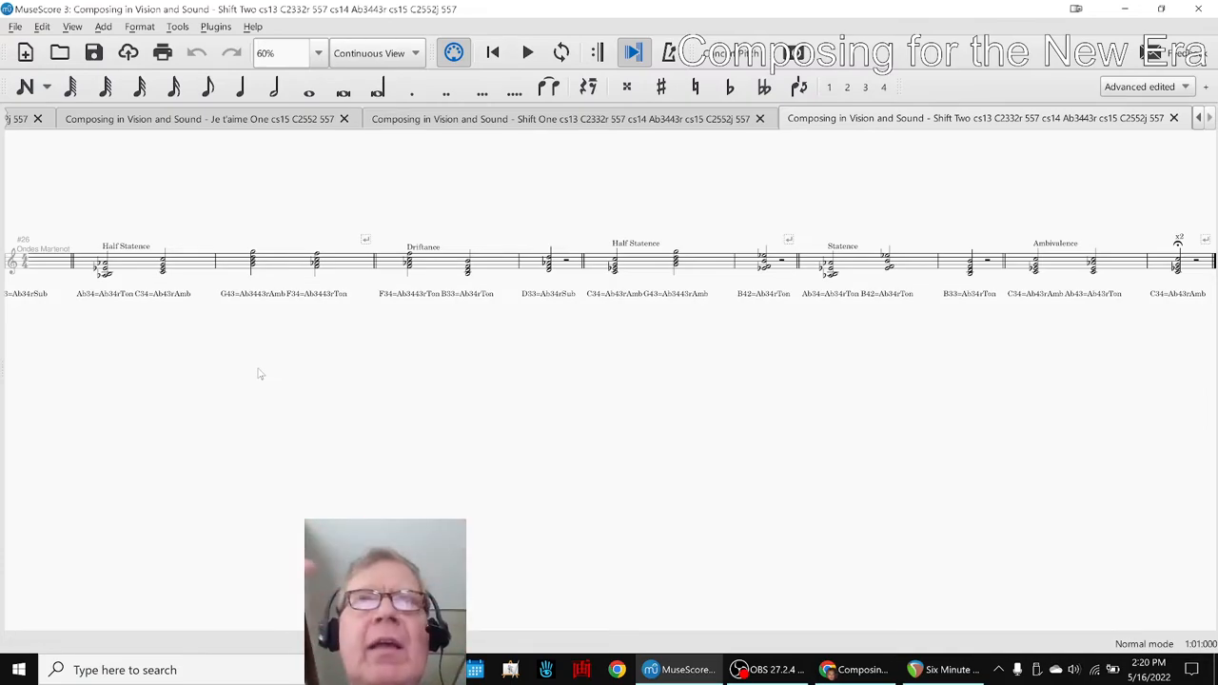
mouse_move(215, 479)
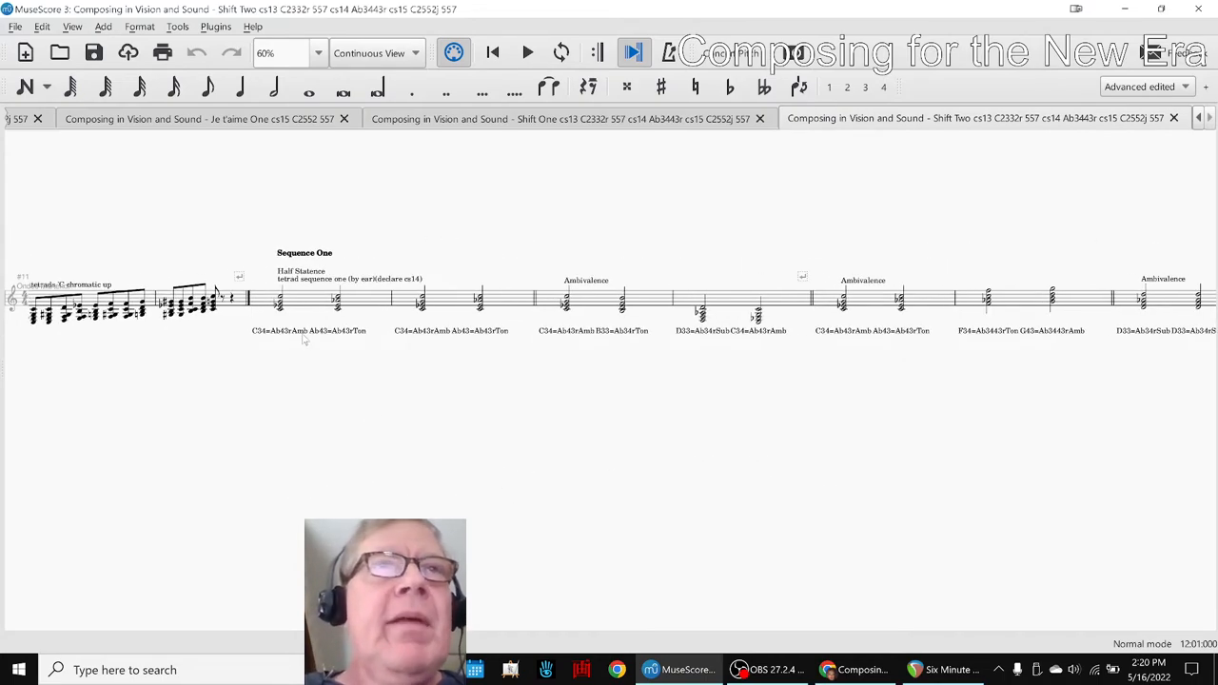
Scroll back to Sequence One and pick its tetrad sequence staff text
left_click(350, 278)
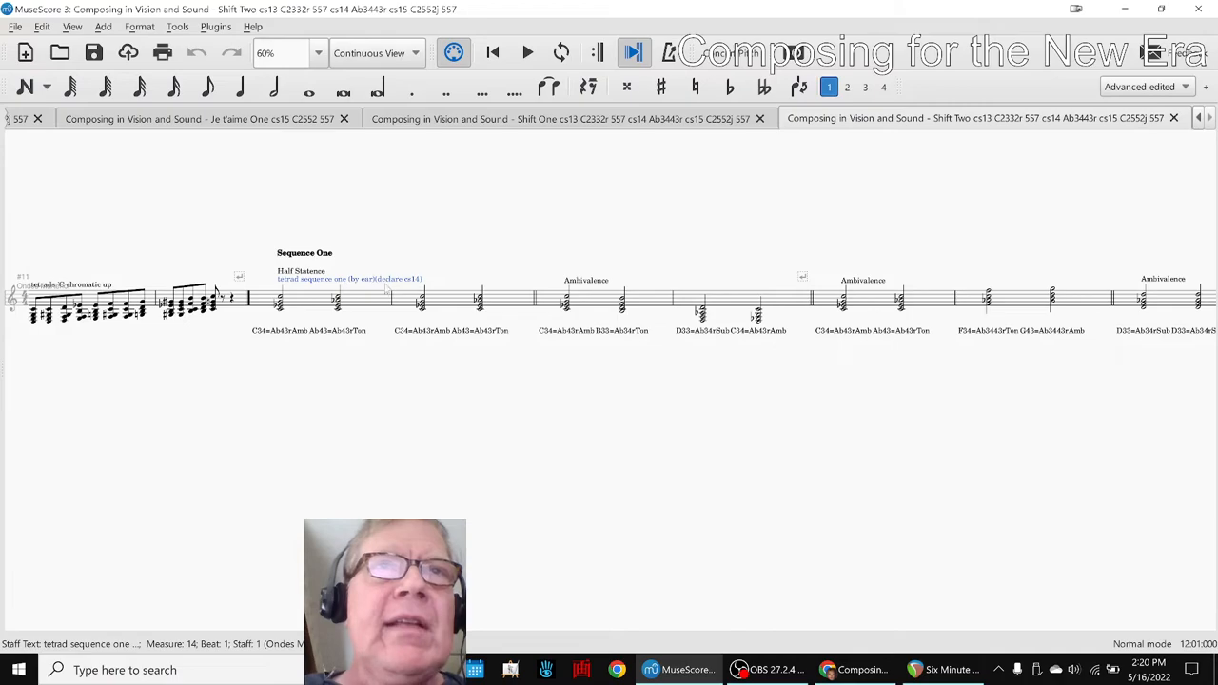
mouse_move(362, 313)
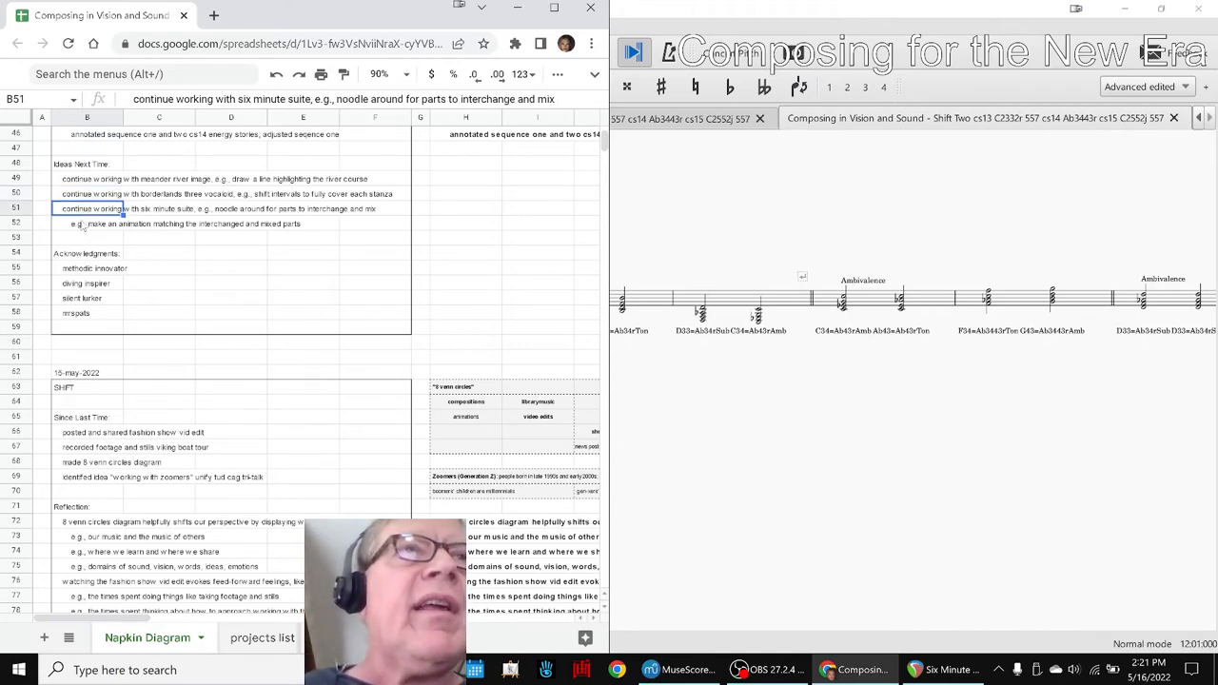
left_click(88, 236)
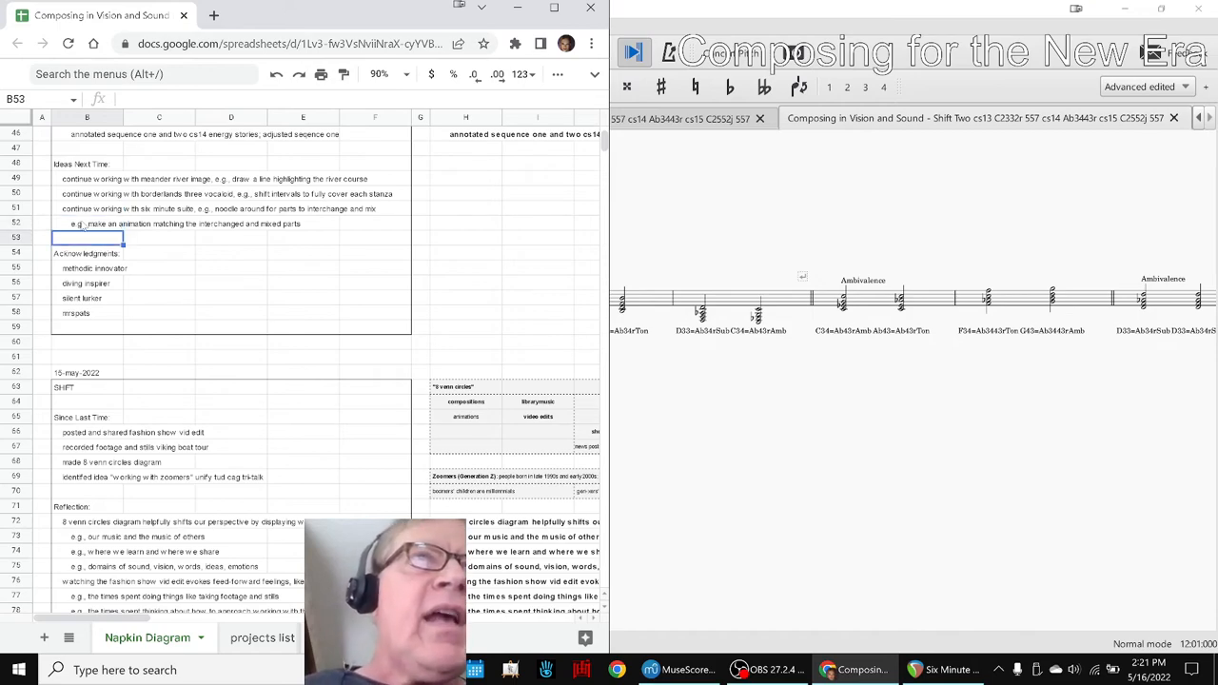
left_click(86, 282)
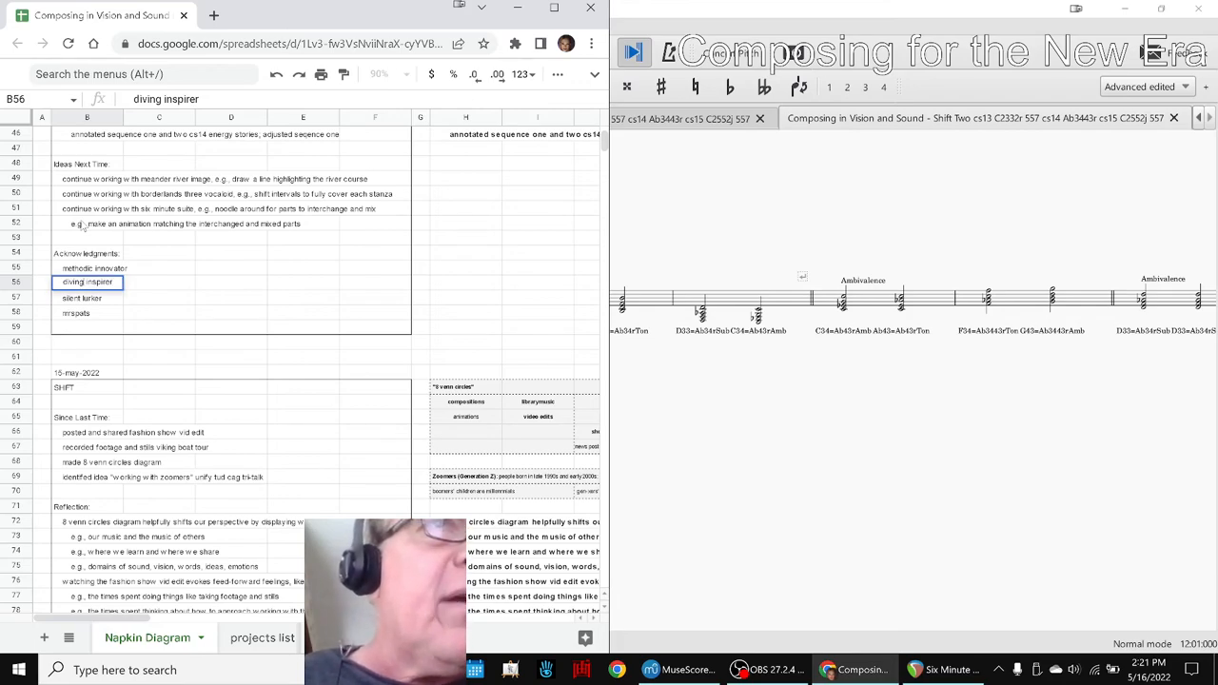
left_click(88, 297)
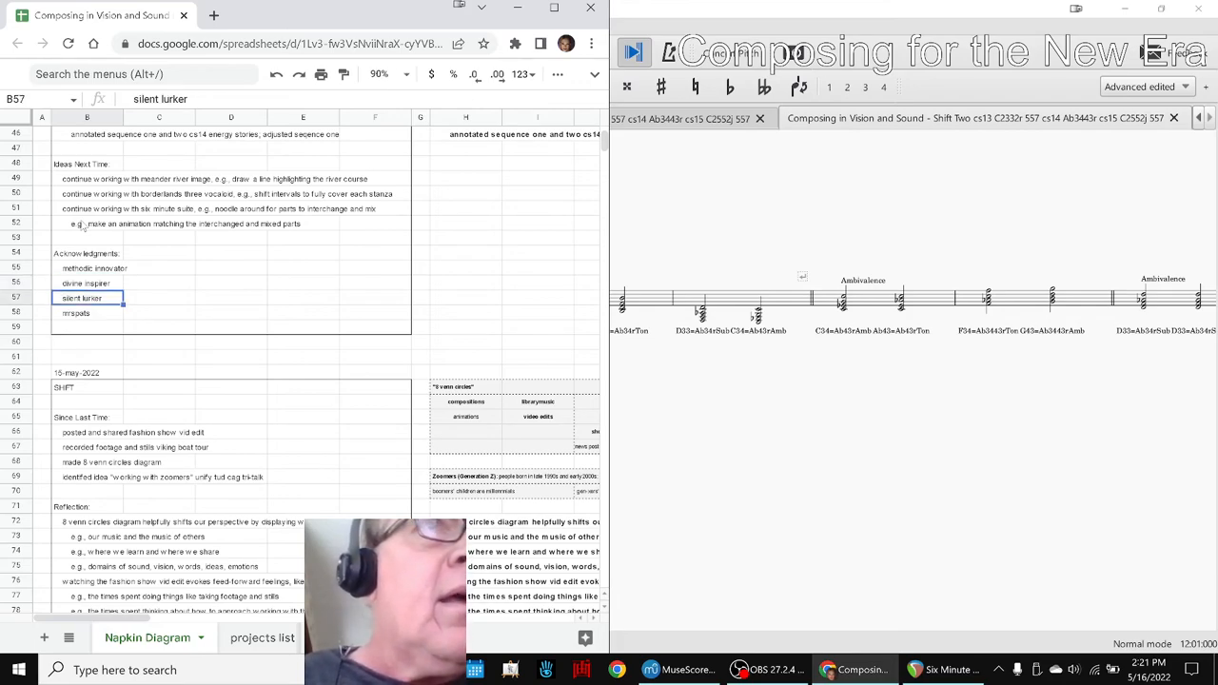